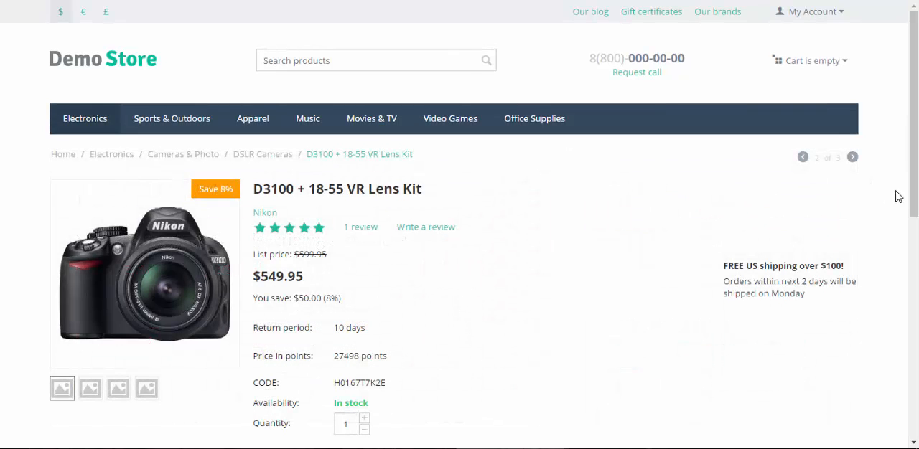
- View the D3100's Reviews tab, then its Required products tab listing the 18-55mm Portrait Lens
scroll("down", 3)
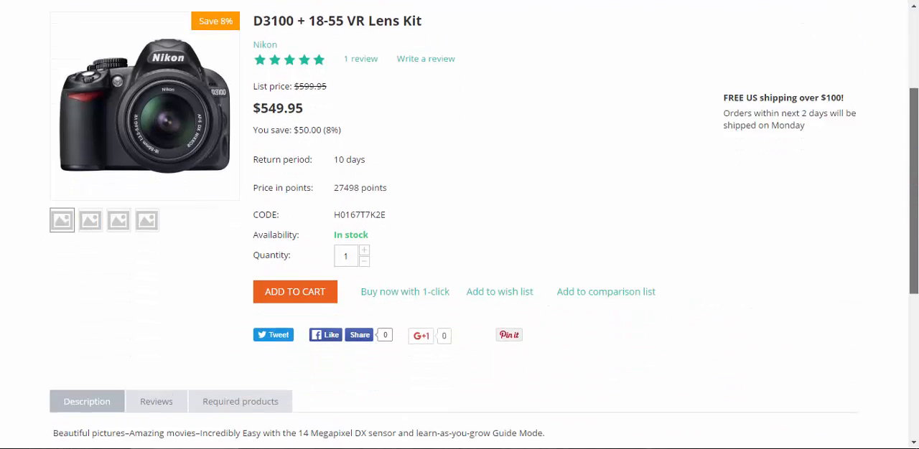
scroll("down", 3)
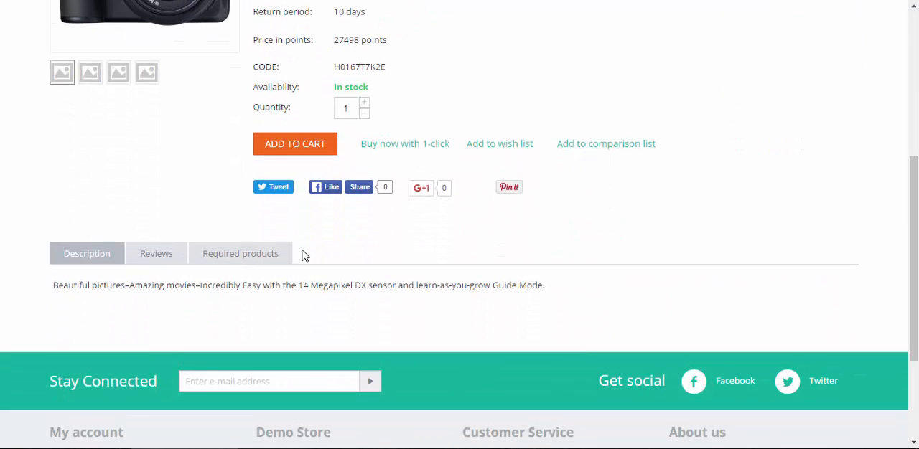
mouse_move(299, 258)
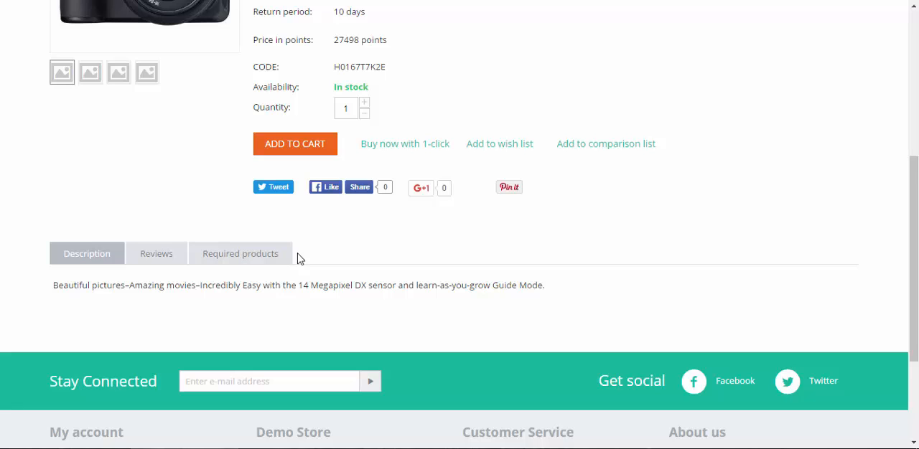
mouse_move(155, 254)
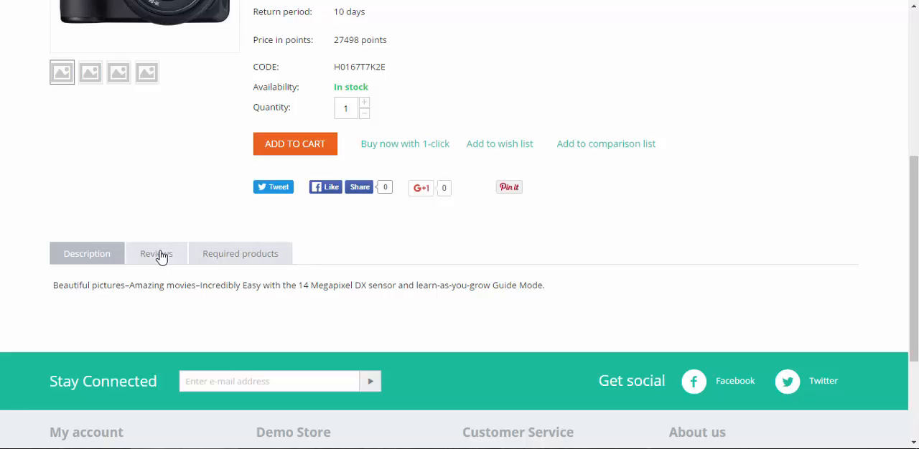
left_click(155, 254)
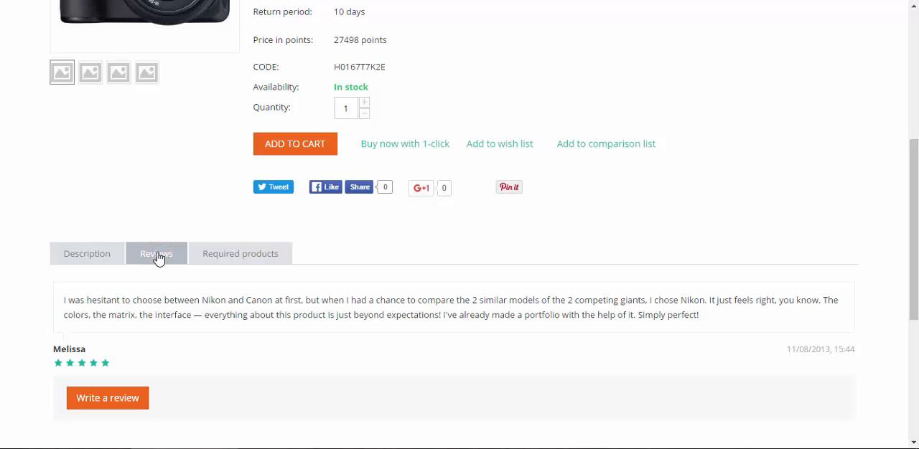
left_click(240, 254)
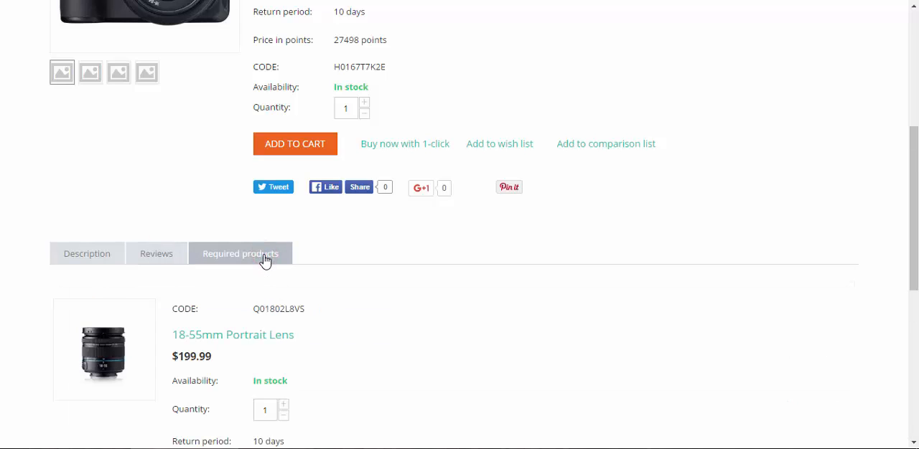
mouse_move(322, 256)
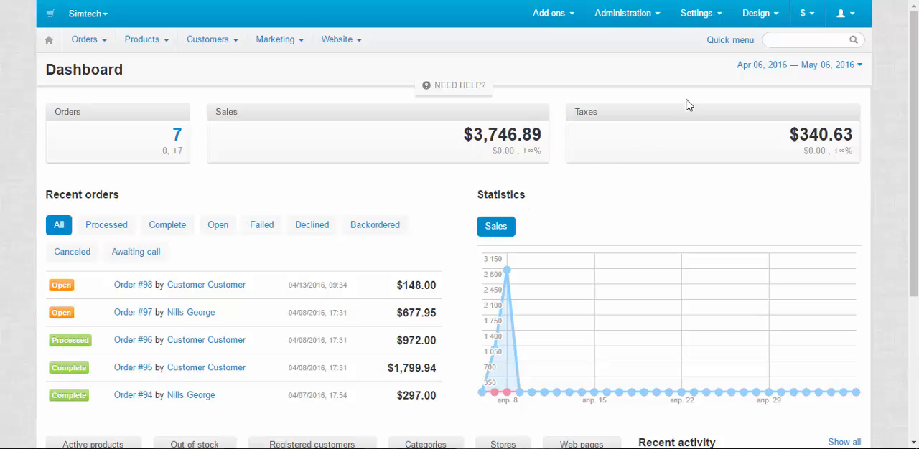
- Show the admin Product tabs list via Design > Product tabs
left_click(756, 13)
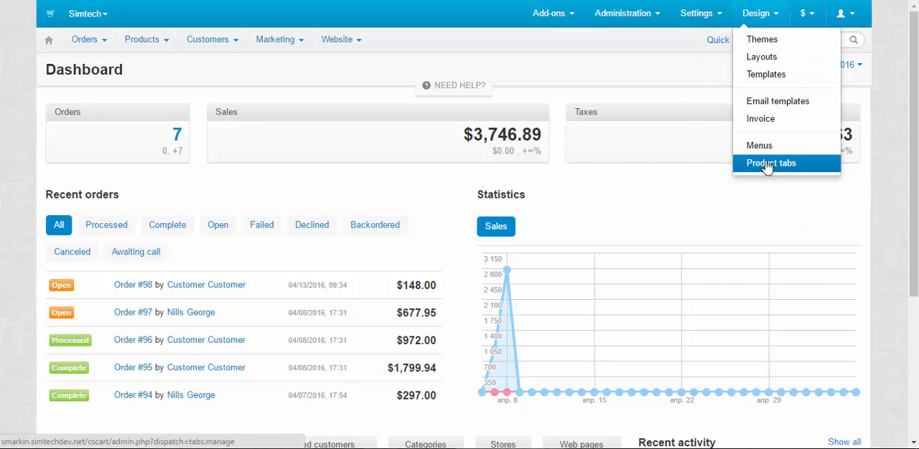
left_click(769, 164)
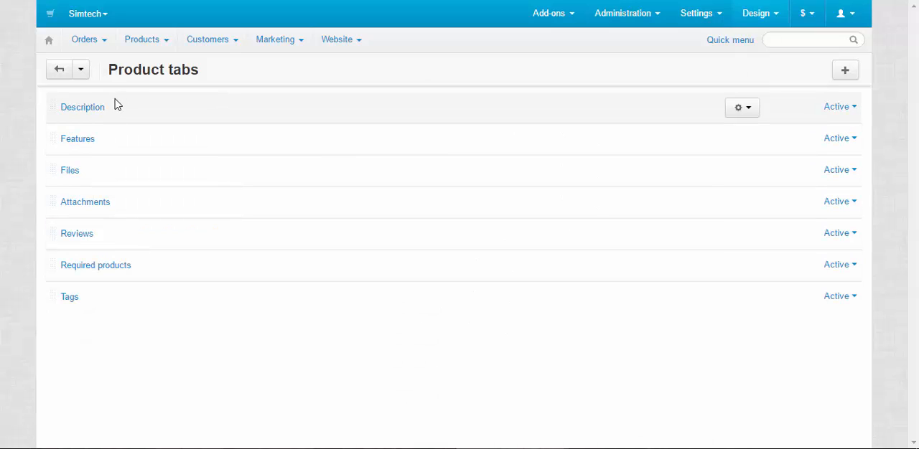
mouse_move(78, 138)
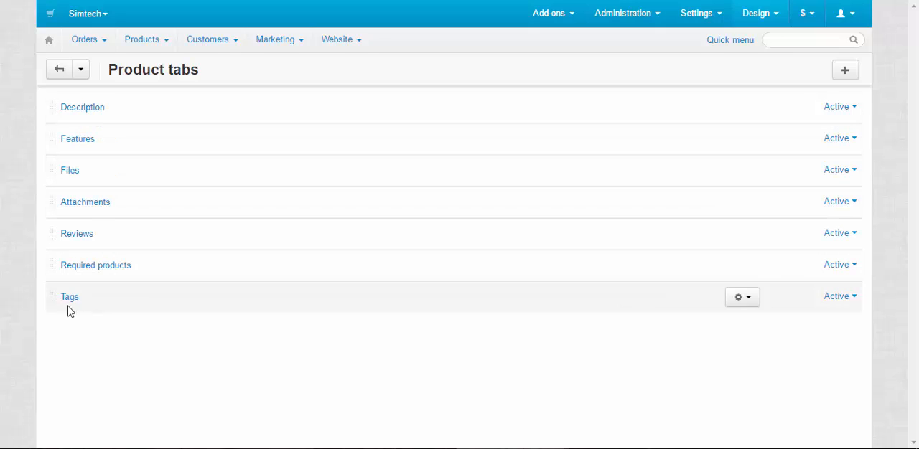
mouse_move(268, 336)
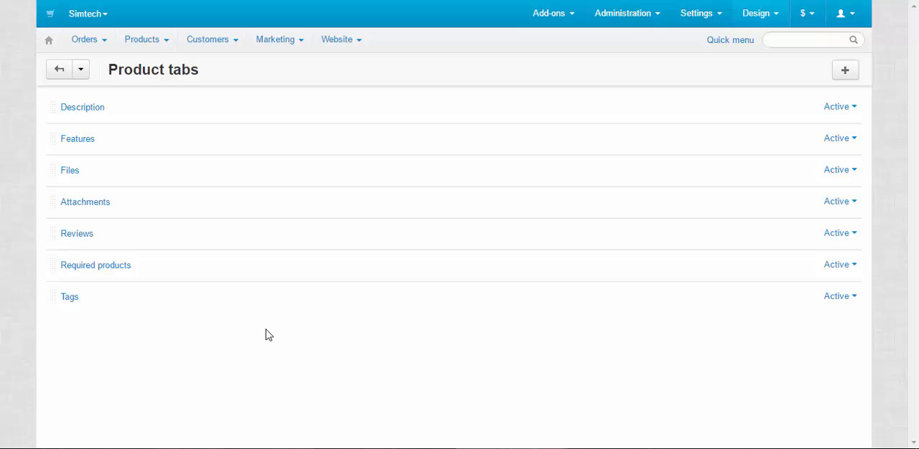
left_click(625, 13)
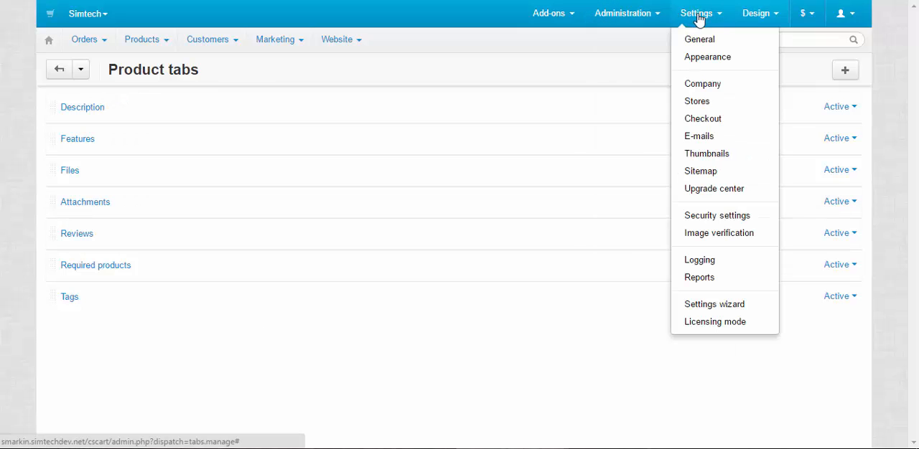
mouse_move(706, 58)
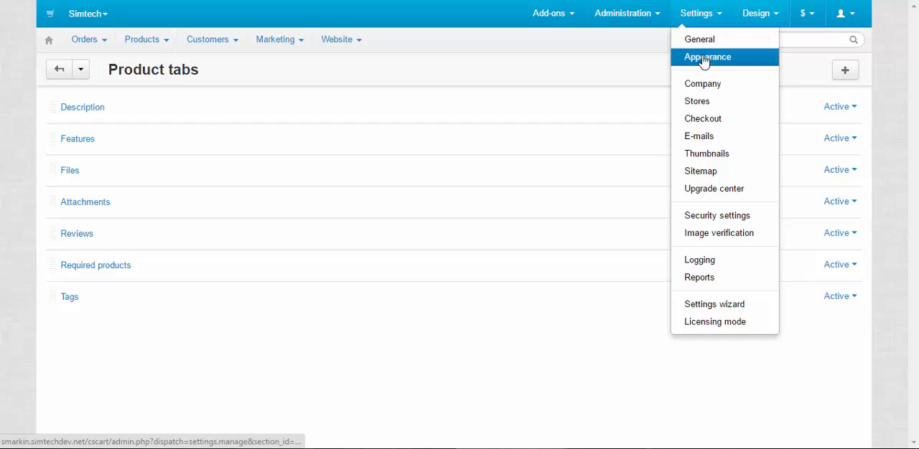
- In Appearance settings, untick 'Display product details in tabs' and save
left_click(706, 57)
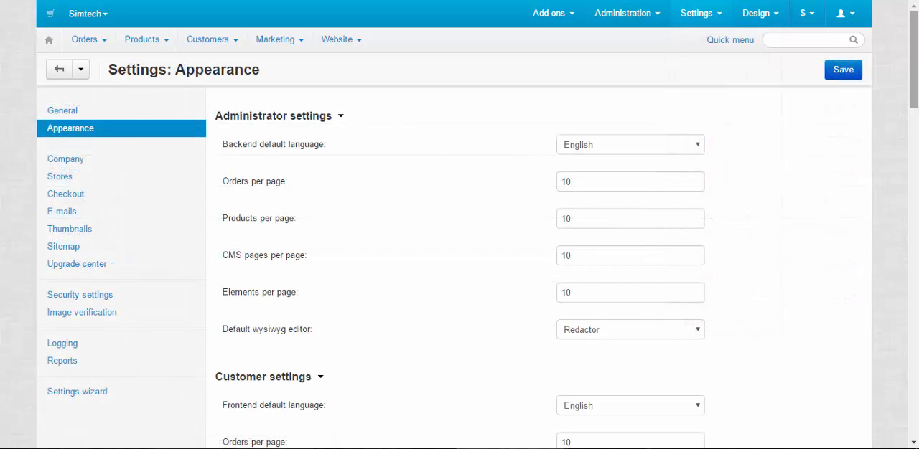
scroll("down", 3)
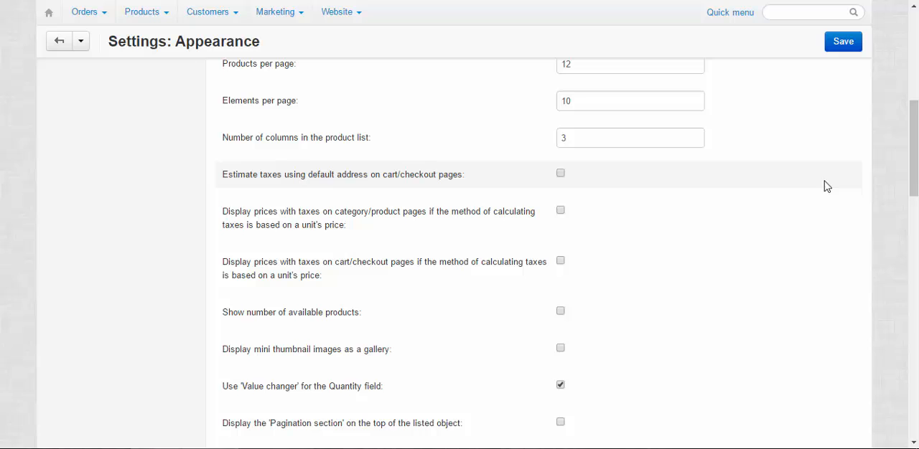
scroll("down", 3)
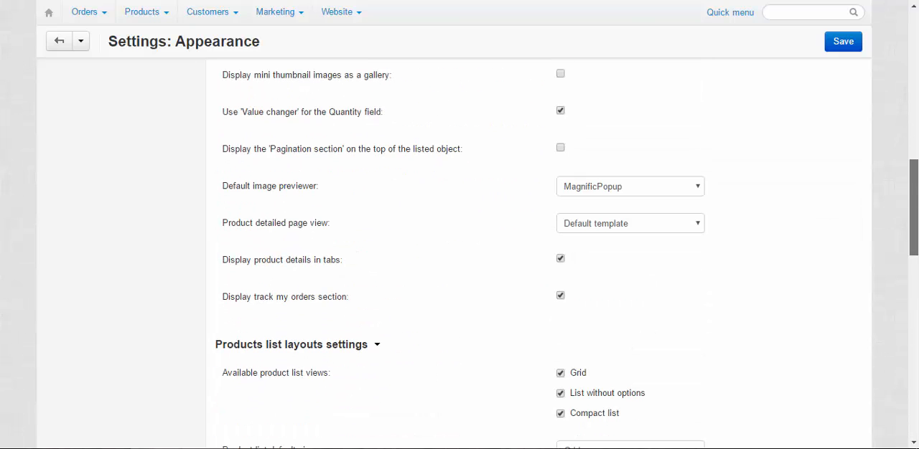
mouse_move(560, 258)
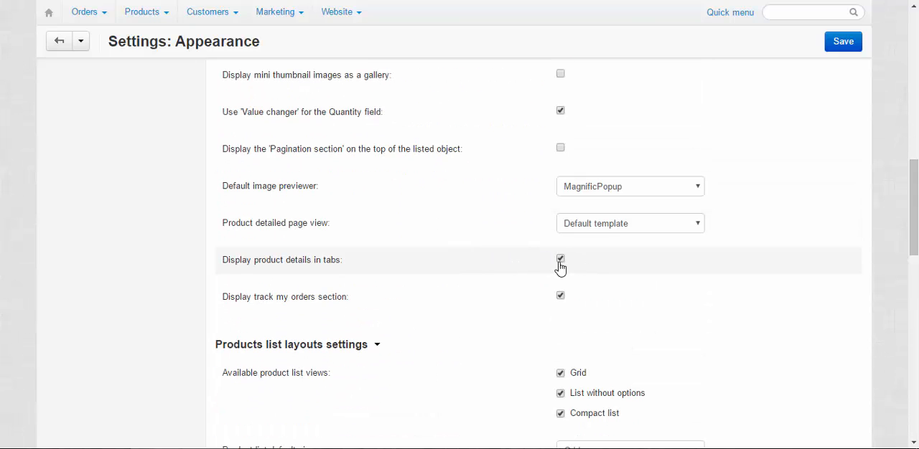
left_click(559, 259)
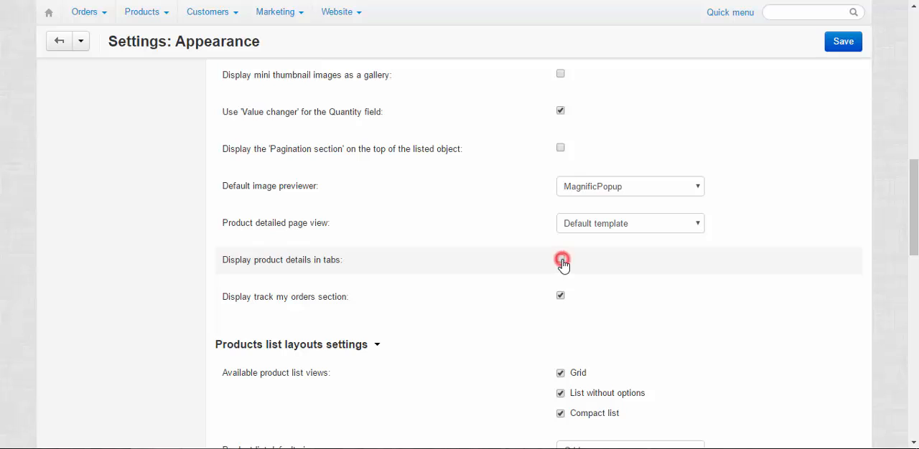
left_click(560, 259)
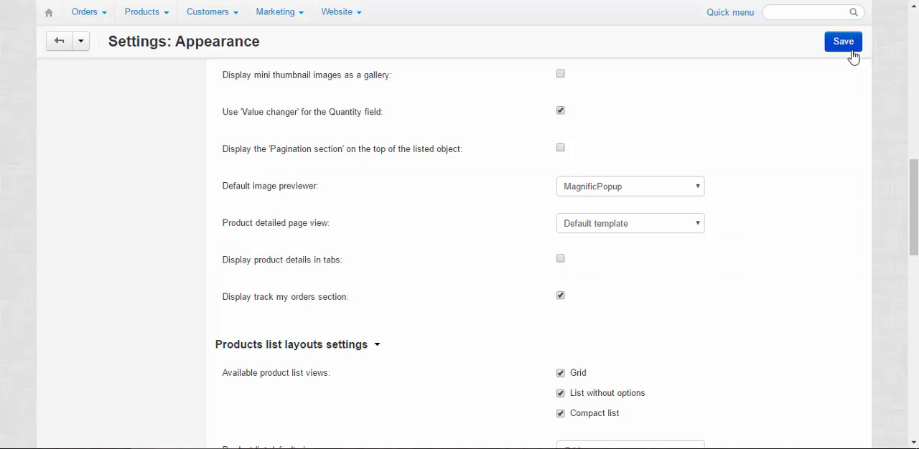
mouse_move(609, 263)
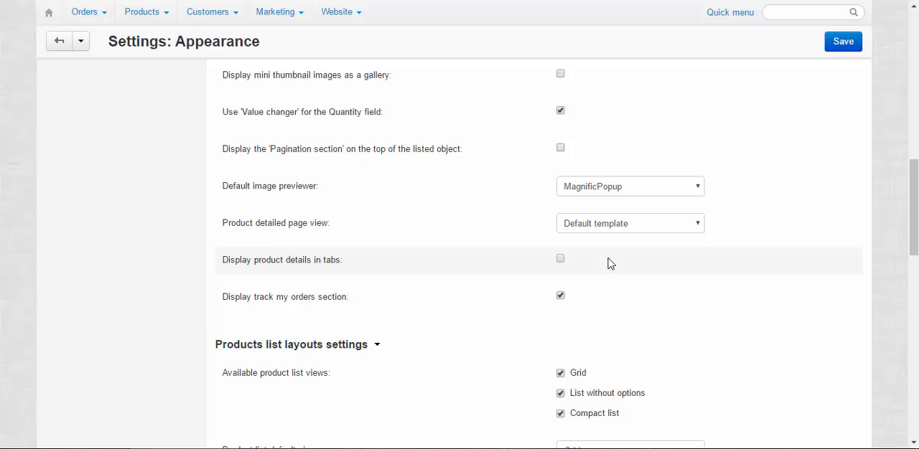
left_click(842, 40)
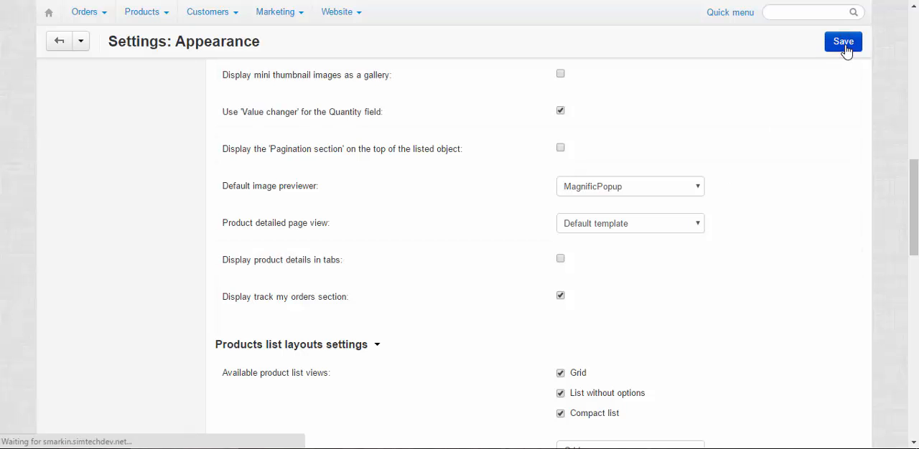
- Scroll the D3100 storefront page to see Description and Reviews as stacked sections
left_click(841, 40)
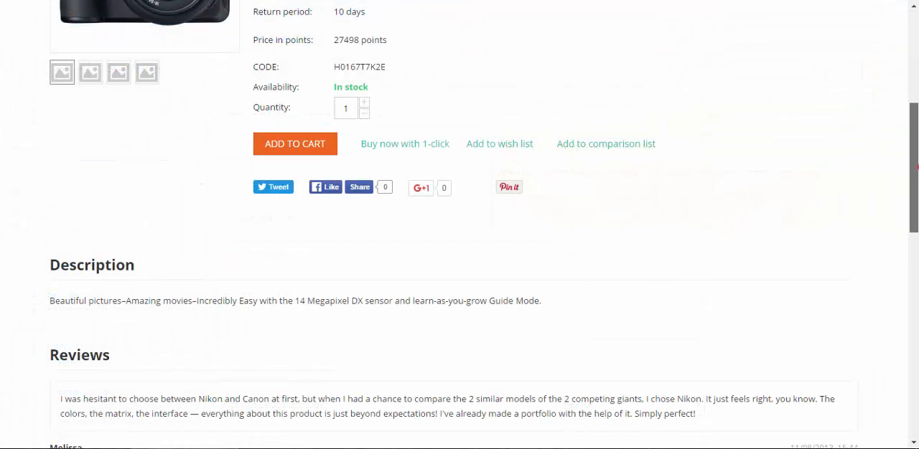
scroll("down", 3)
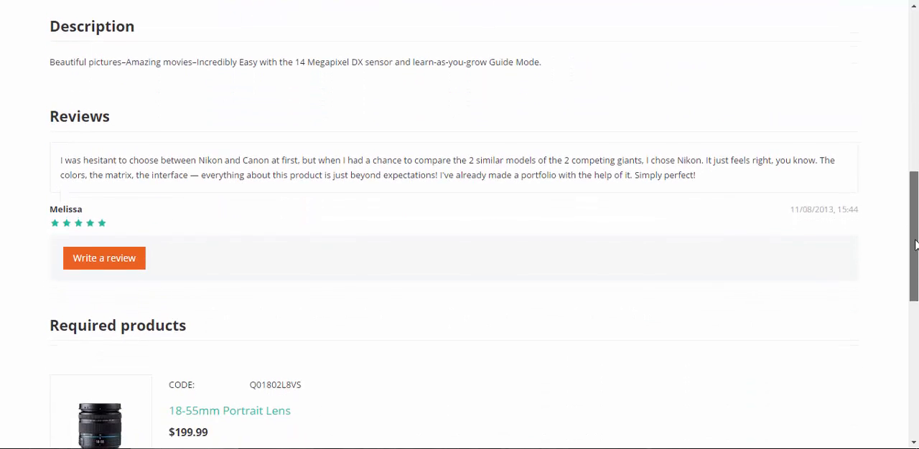
scroll("down", 3)
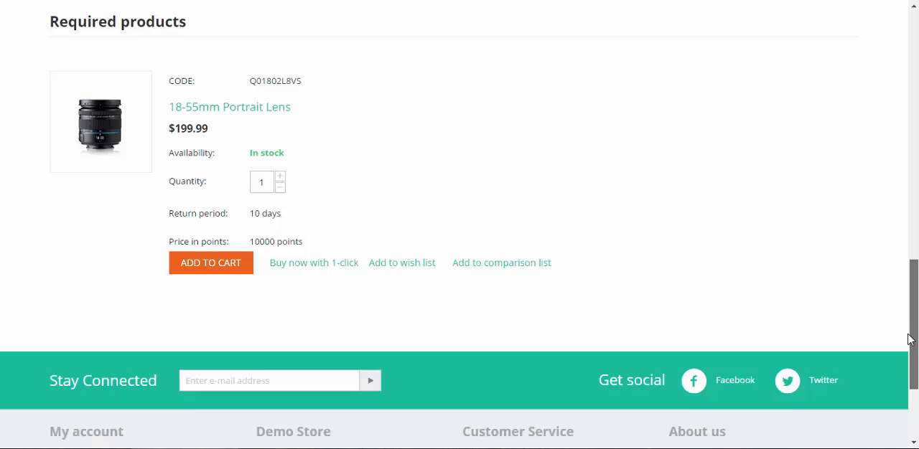
scroll("up", 3)
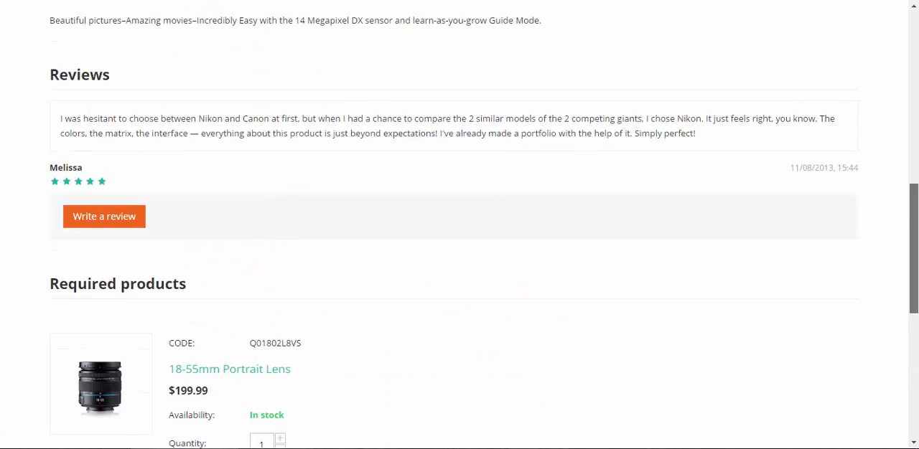
scroll("down", 3)
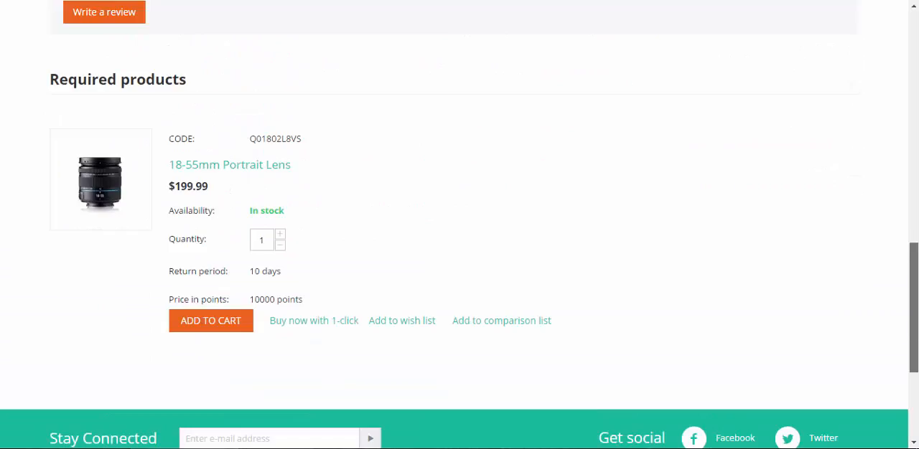
scroll("up", 3)
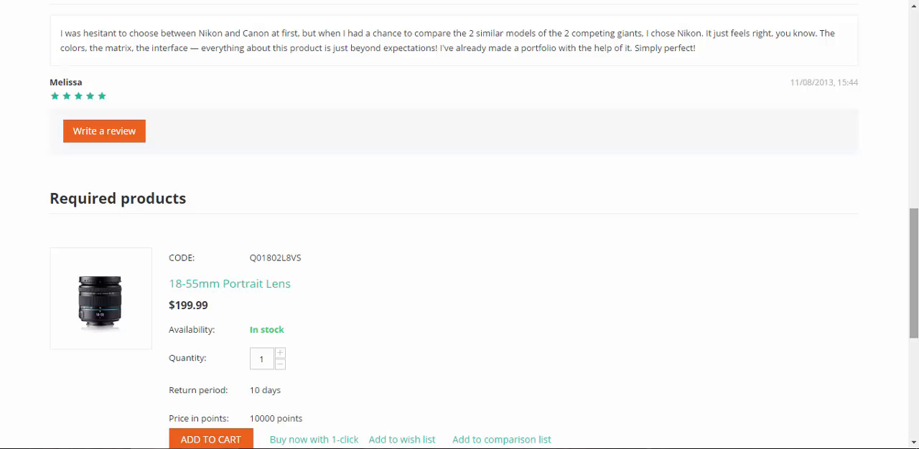
mouse_move(888, 291)
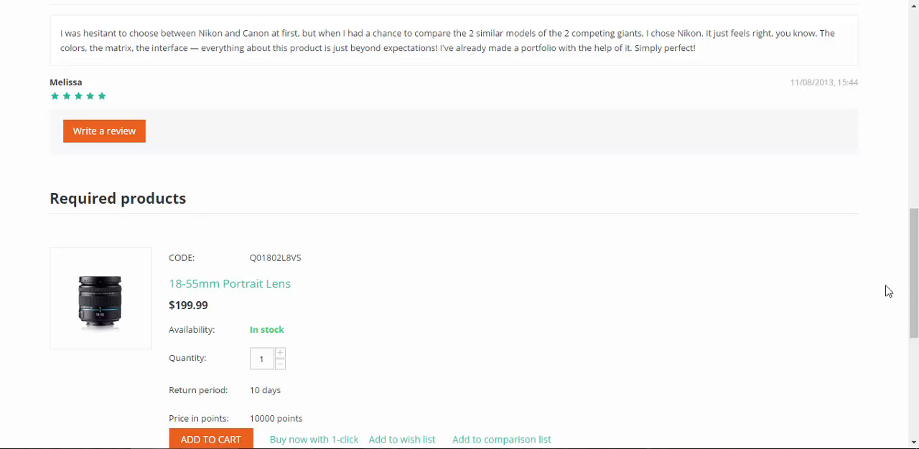
scroll("up", 3)
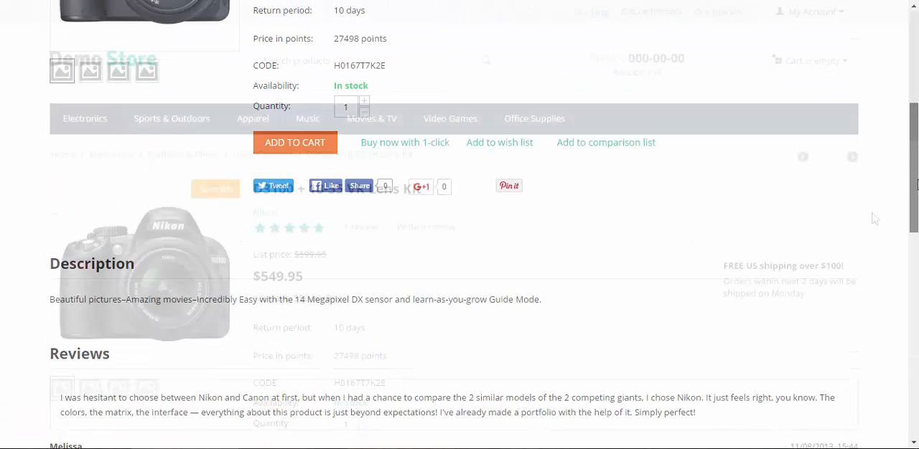
scroll("up", 3)
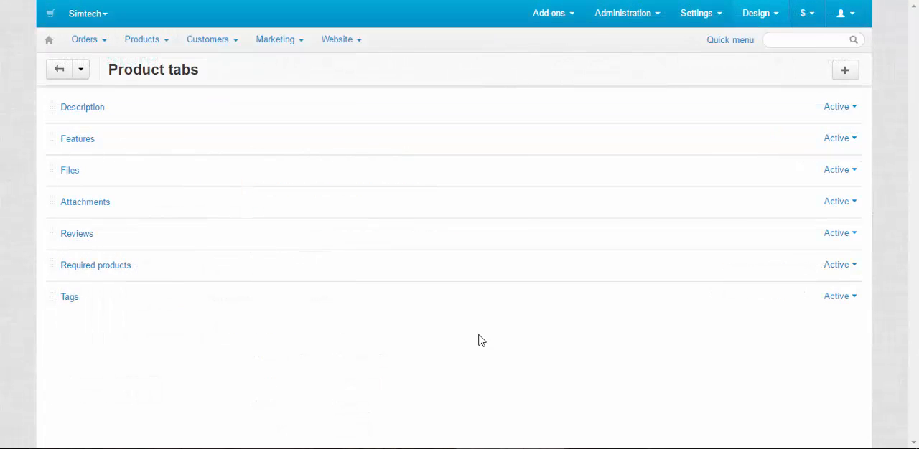
- Cancel the new tab form and drag the Tags tab to just below Features
left_click(839, 106)
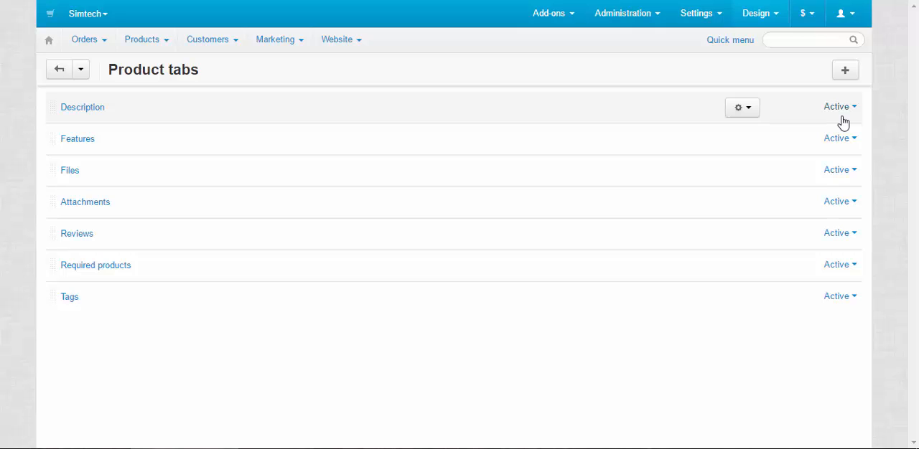
left_click(844, 69)
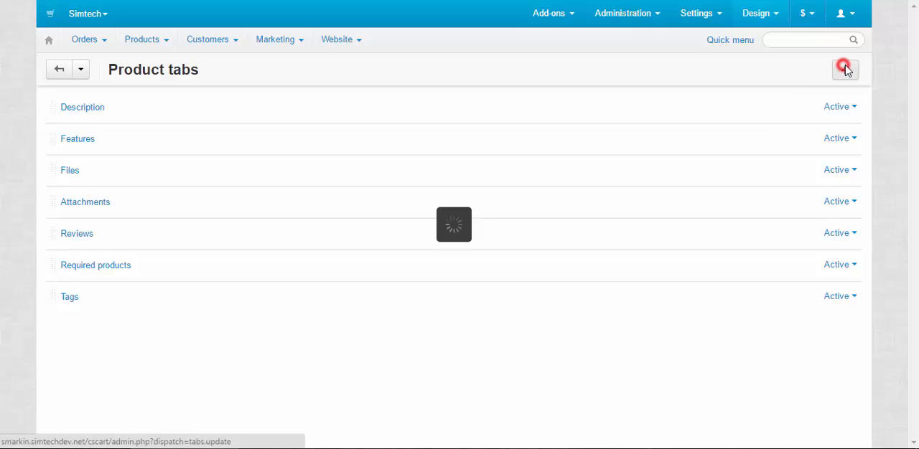
left_click(844, 69)
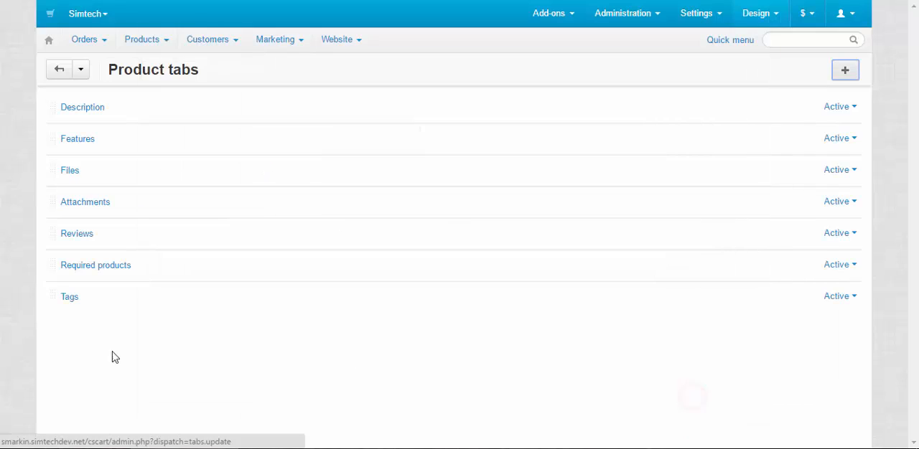
mouse_move(68, 296)
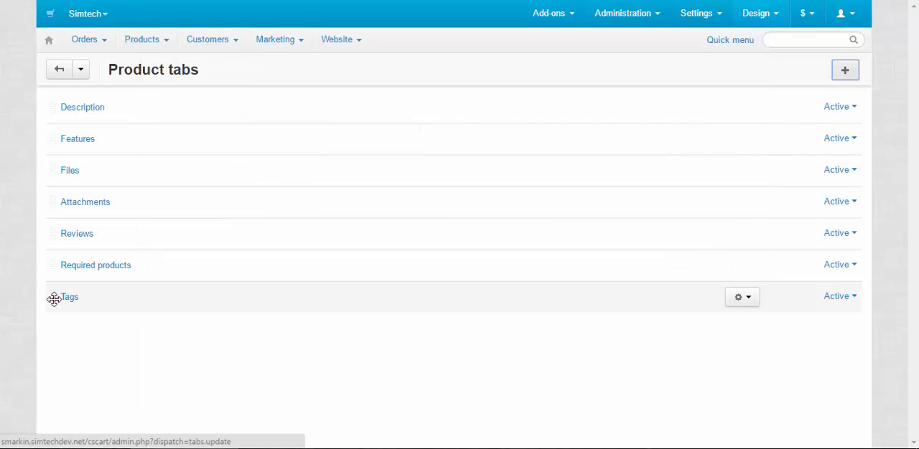
left_click_drag(54, 295, 54, 169)
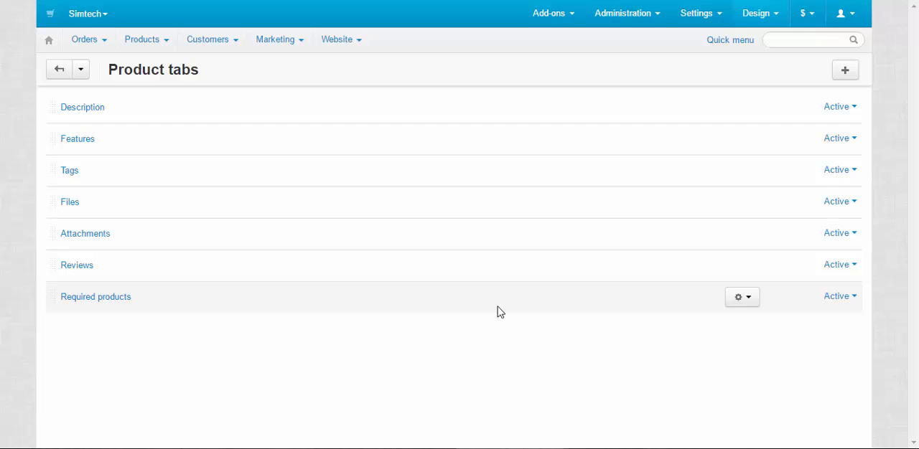
mouse_move(101, 106)
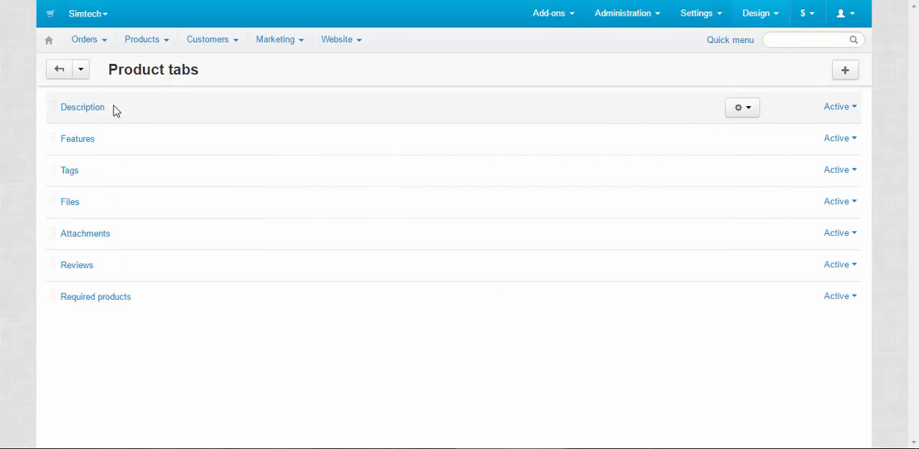
mouse_move(82, 107)
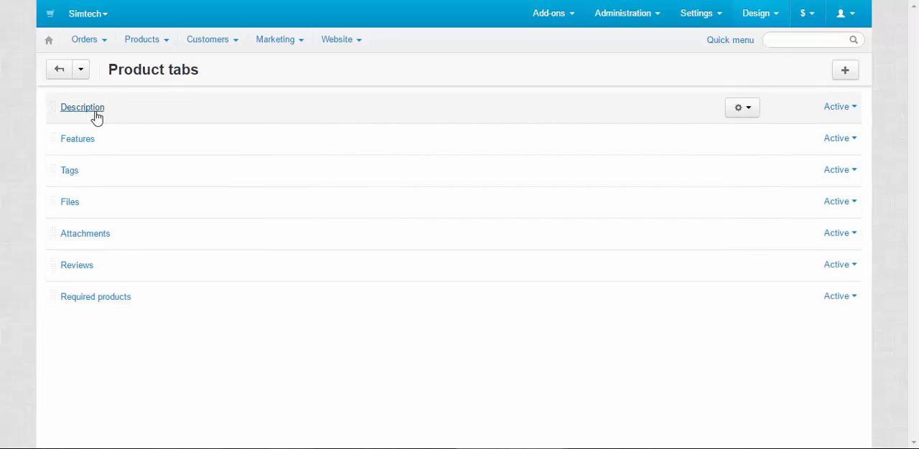
mouse_move(77, 138)
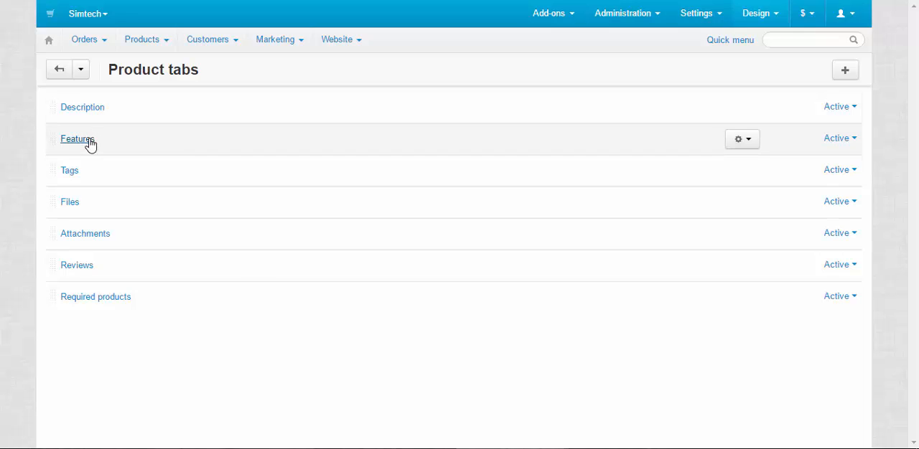
mouse_move(157, 332)
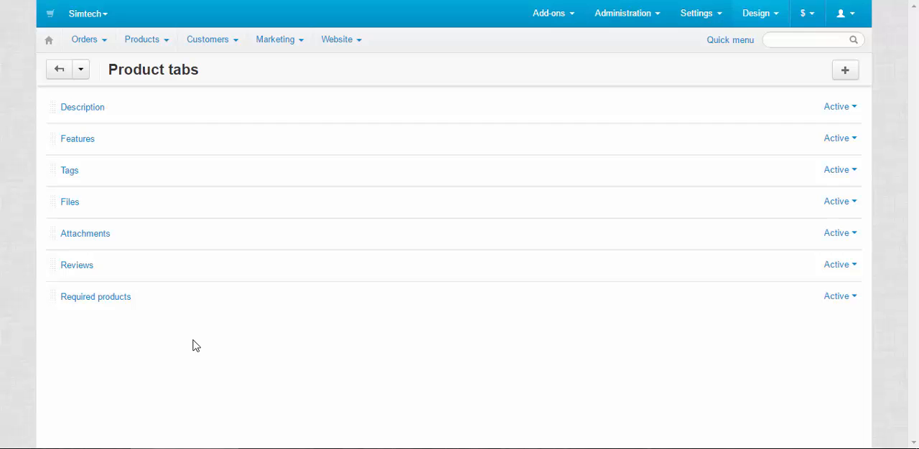
mouse_move(149, 132)
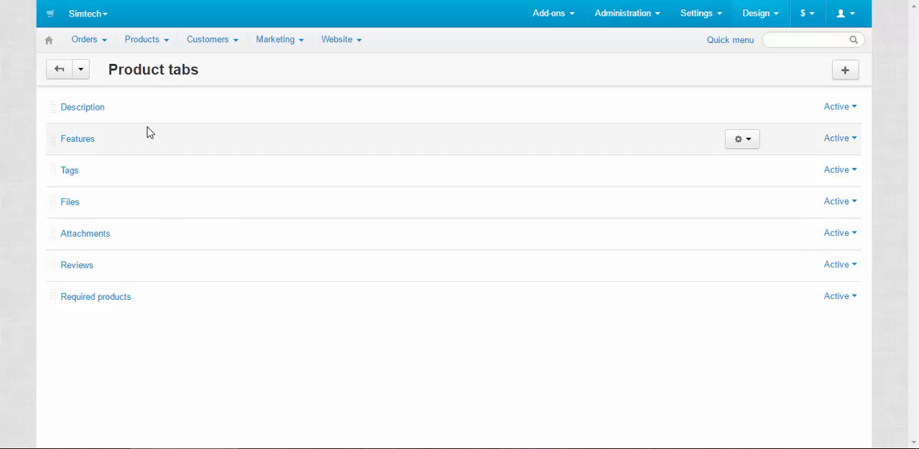
left_click(142, 39)
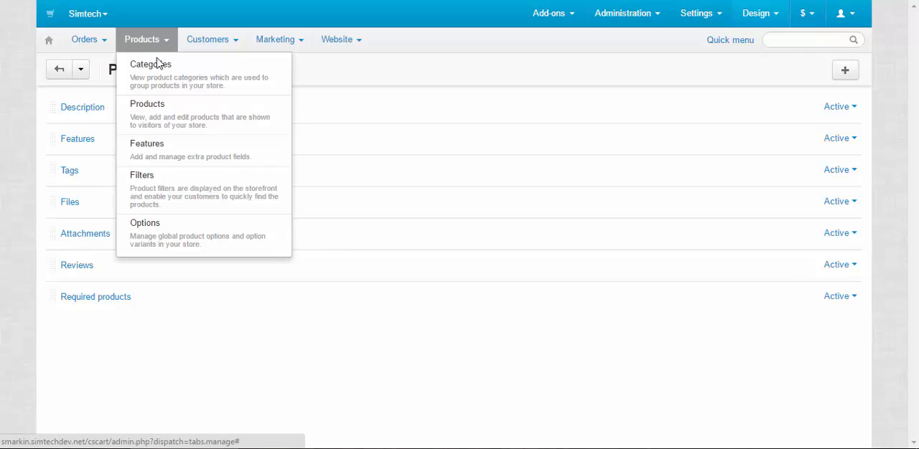
- In the D3100 + 18-55 VR Lens Kit's Product tabs, set Reviews to Disabled
left_click(147, 103)
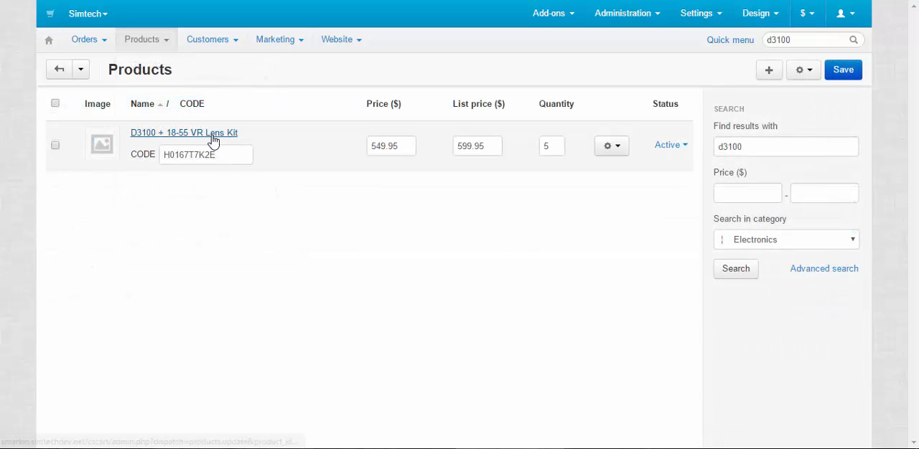
left_click(184, 133)
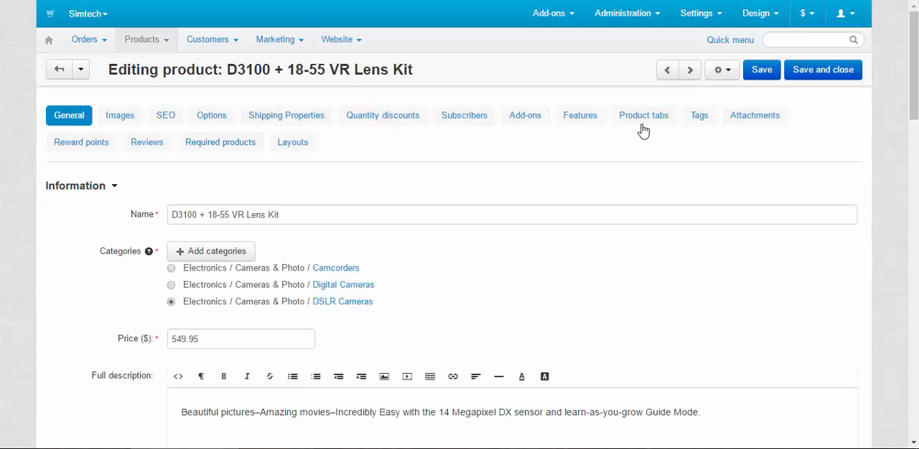
left_click(643, 115)
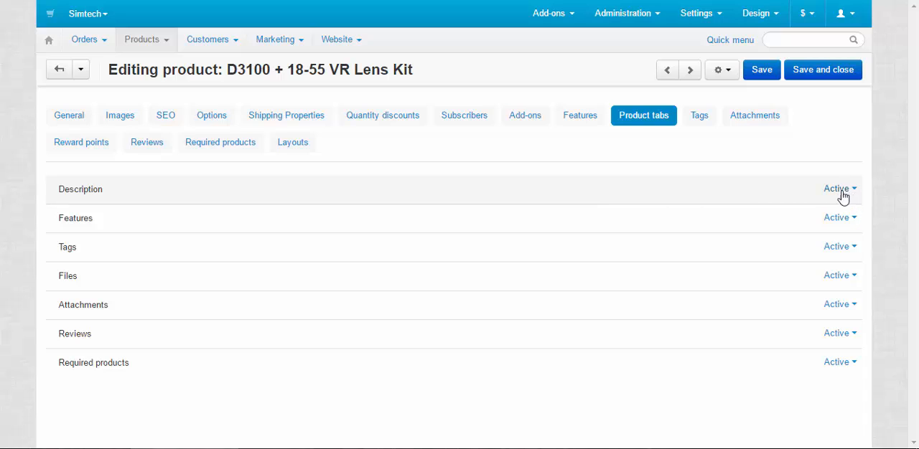
mouse_move(755, 198)
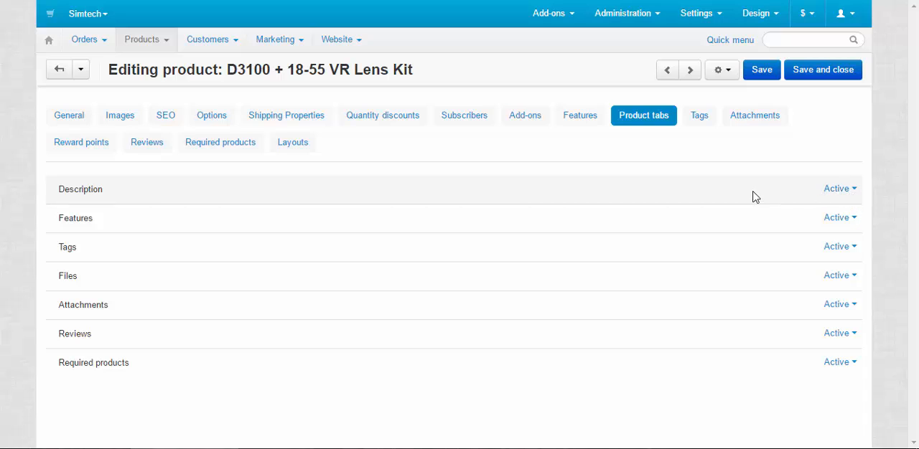
mouse_move(850, 342)
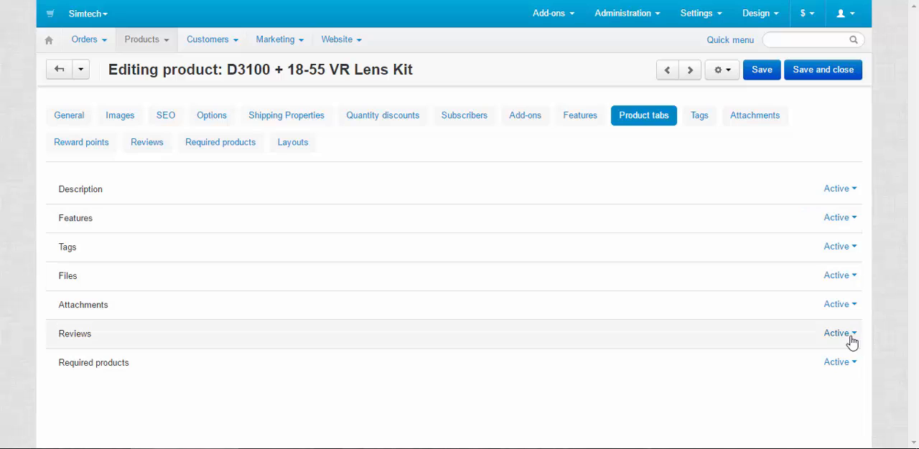
left_click(838, 333)
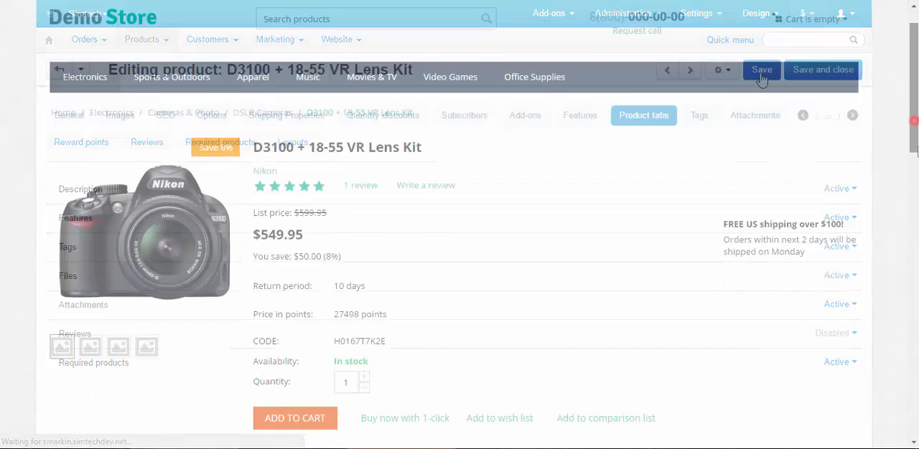
- Check the camera's storefront tabs, then scroll back to the On Sale listings
scroll("down", 3)
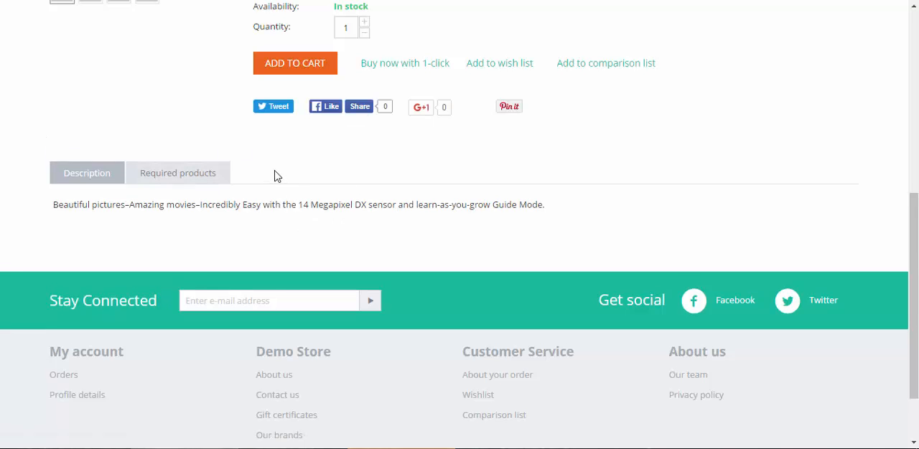
mouse_move(192, 177)
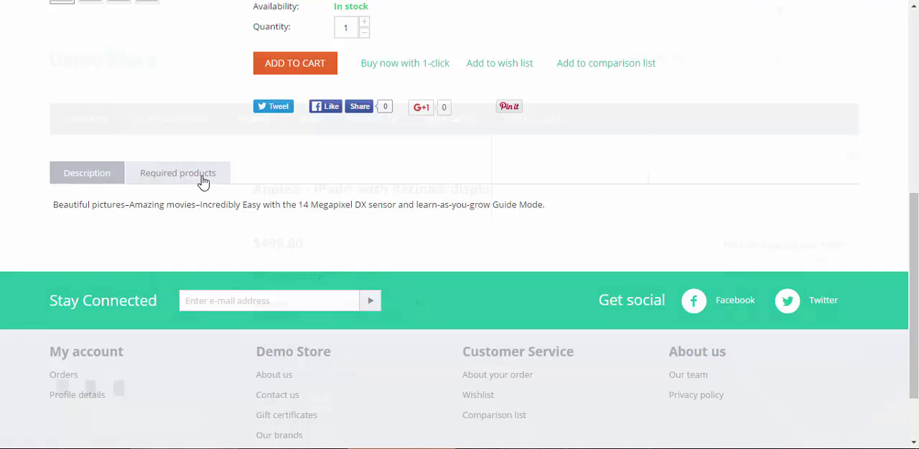
scroll("up", 3)
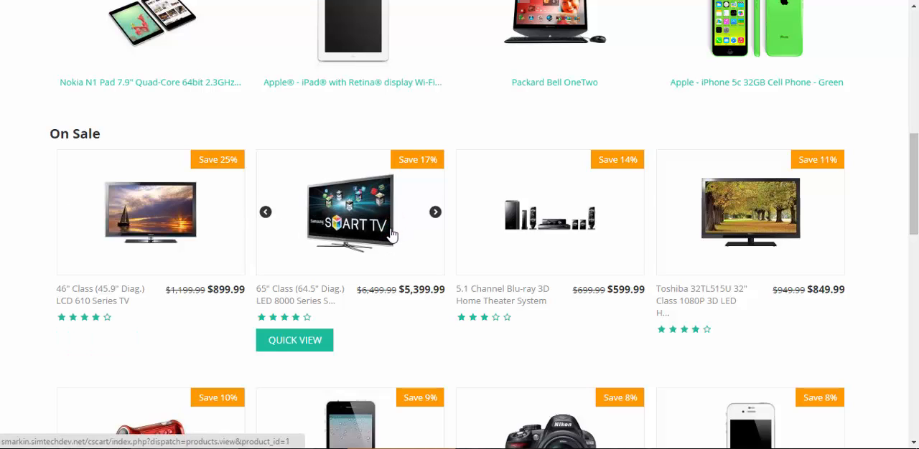
- View the 65" Samsung Smart TV's storefront page and its Reviews tab with Brian's review
left_click(351, 212)
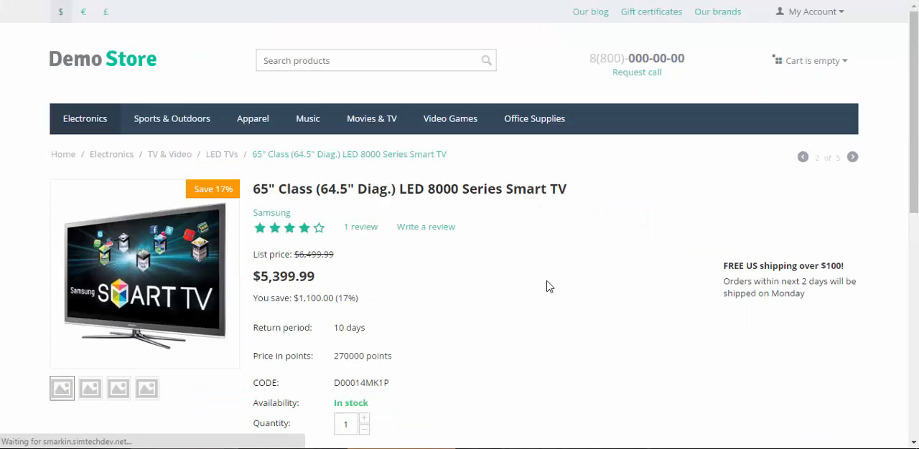
scroll("down", 3)
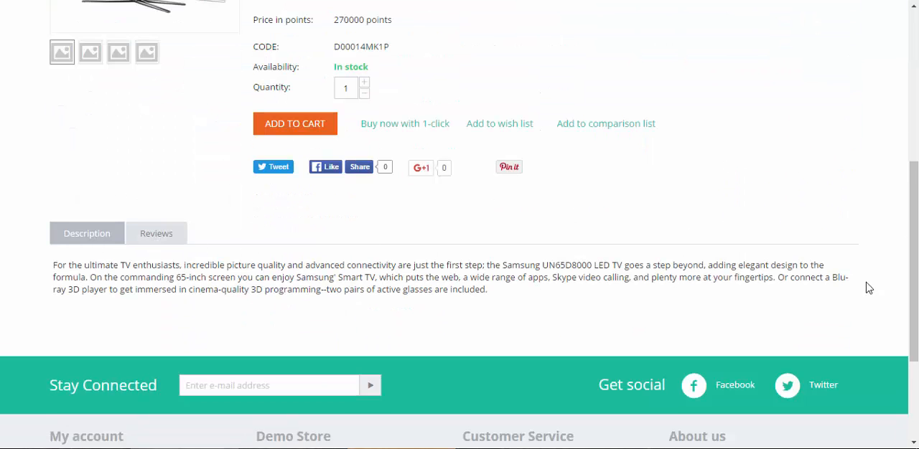
scroll("up", 3)
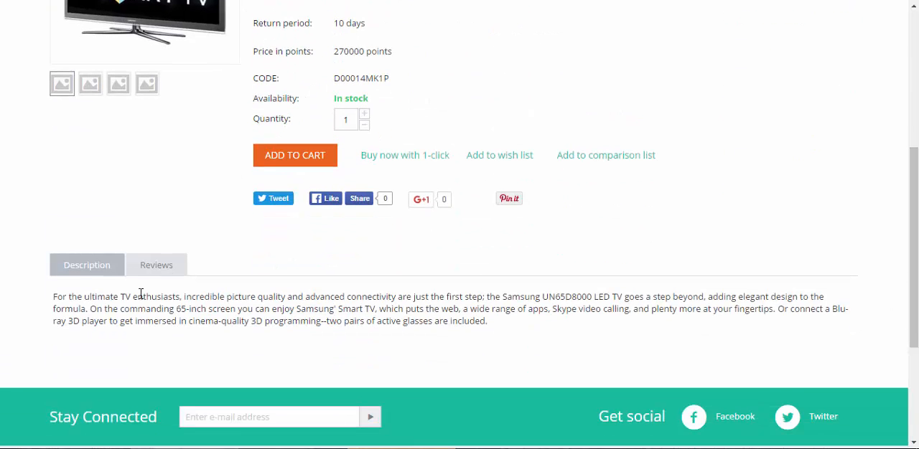
left_click(155, 265)
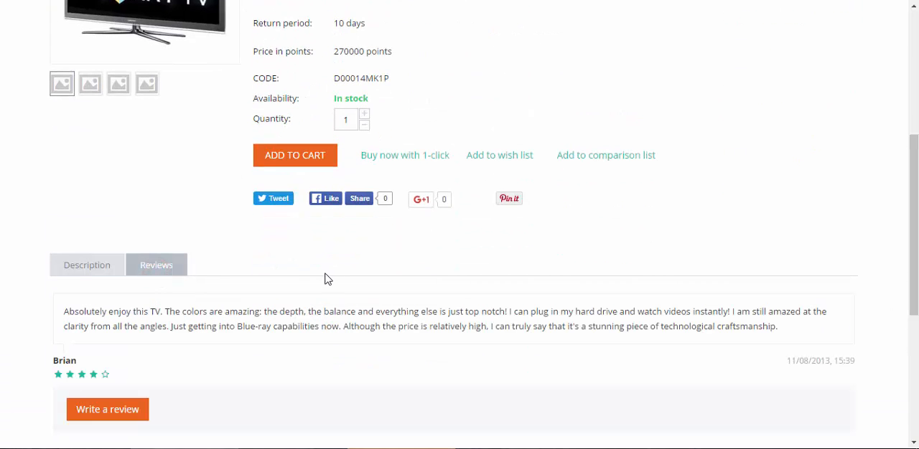
mouse_move(210, 268)
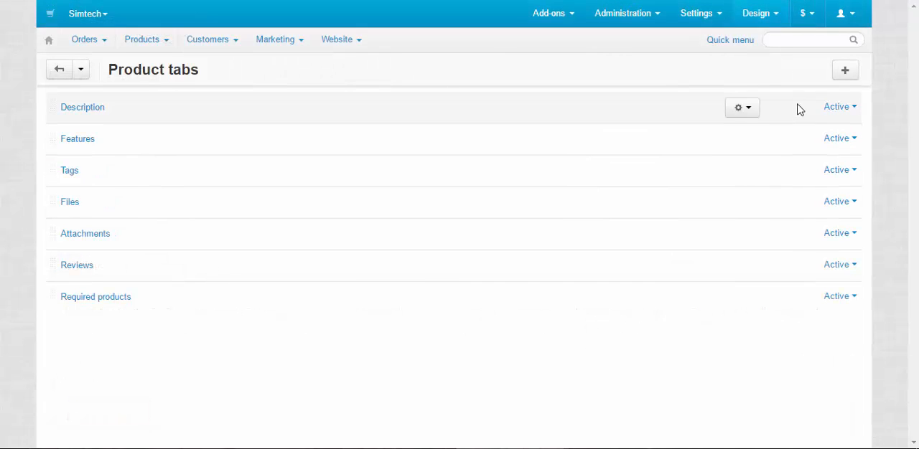
- Name the new product tab 'Brand History' and set it to show in a popup window
left_click(844, 69)
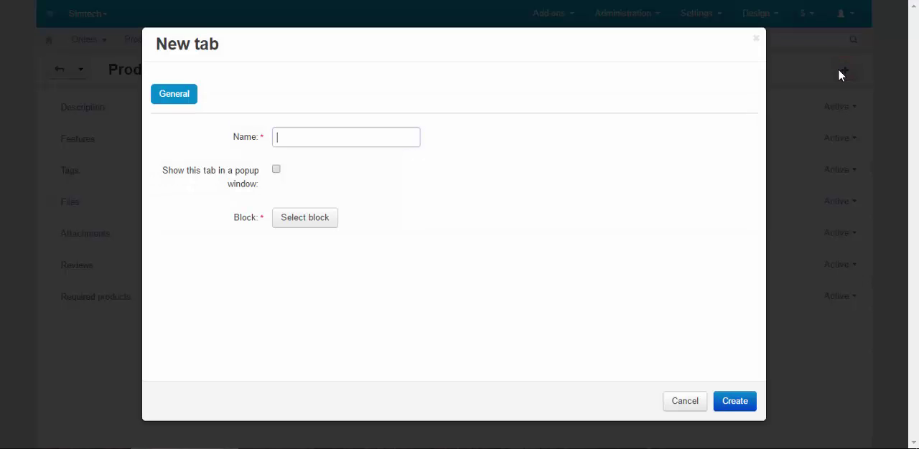
left_click(346, 138)
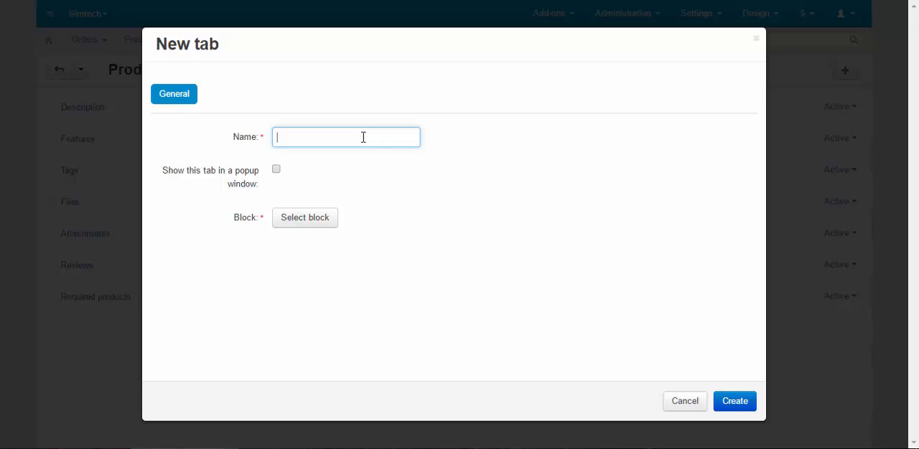
type("Br")
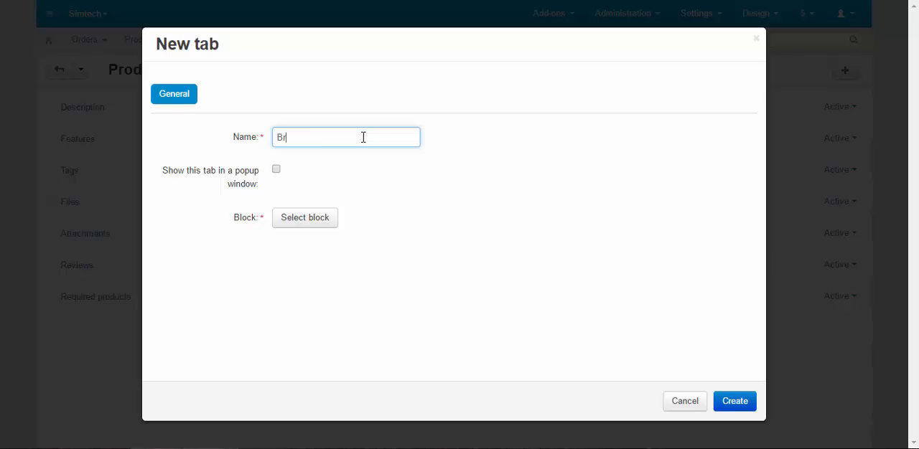
type("and Histor")
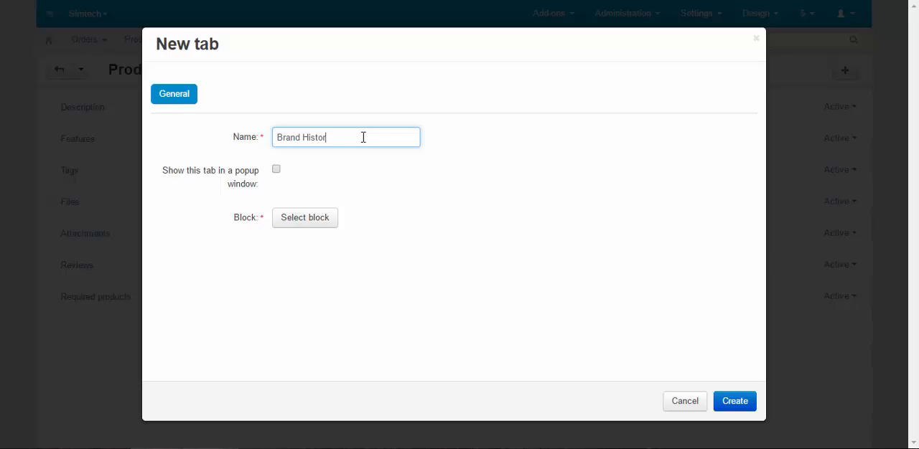
type("y")
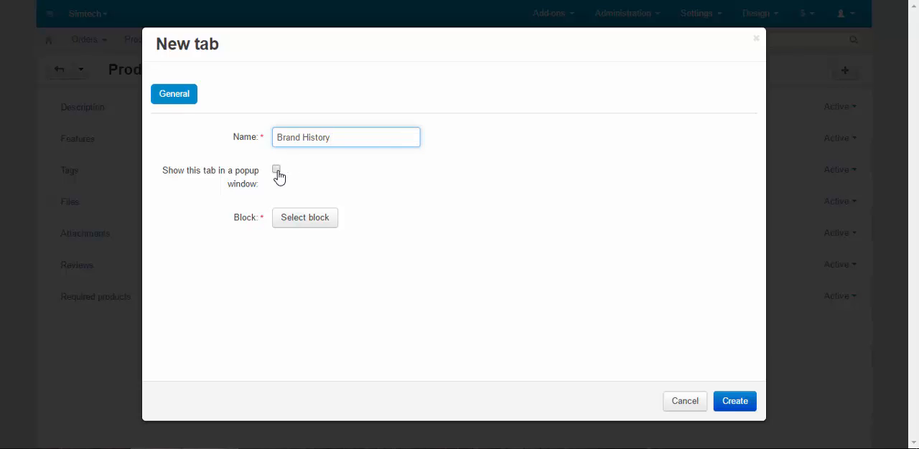
left_click(277, 172)
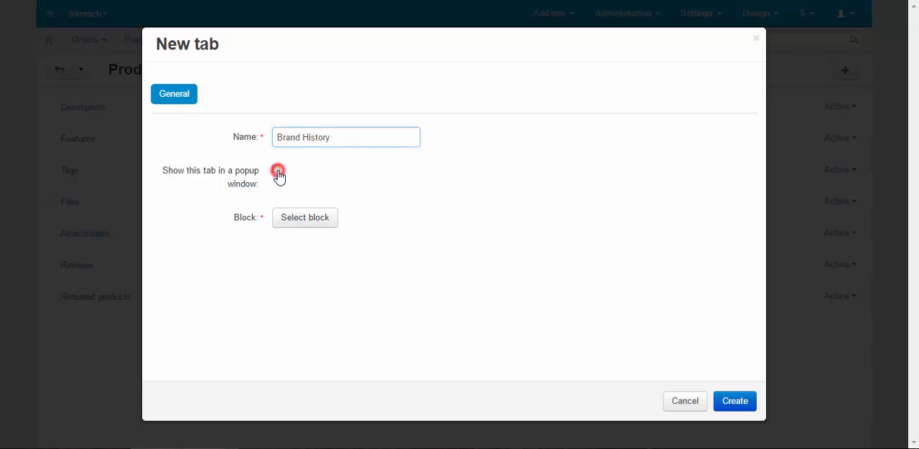
left_click(275, 170)
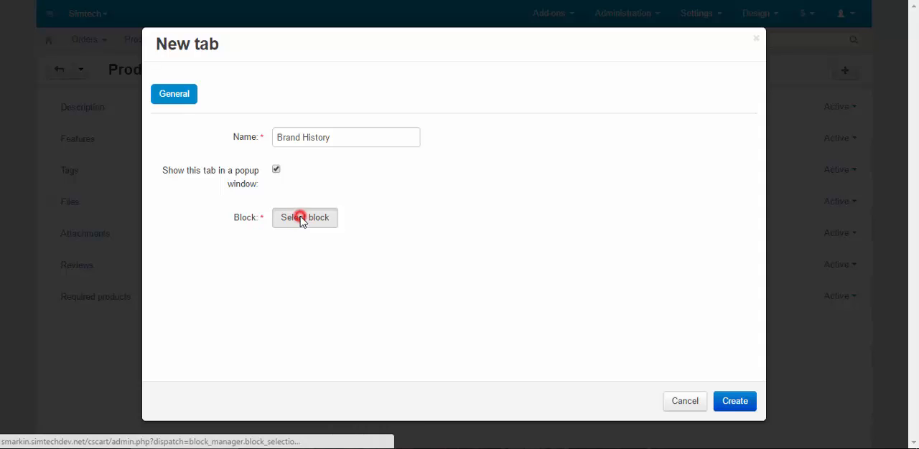
- Under Create New Block, choose an HTML block to fill the Brand History tab
left_click(304, 218)
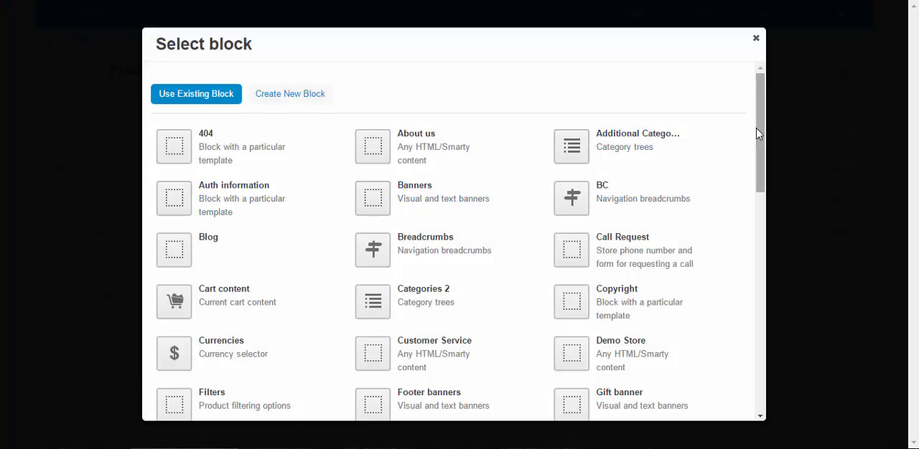
scroll("down", 3)
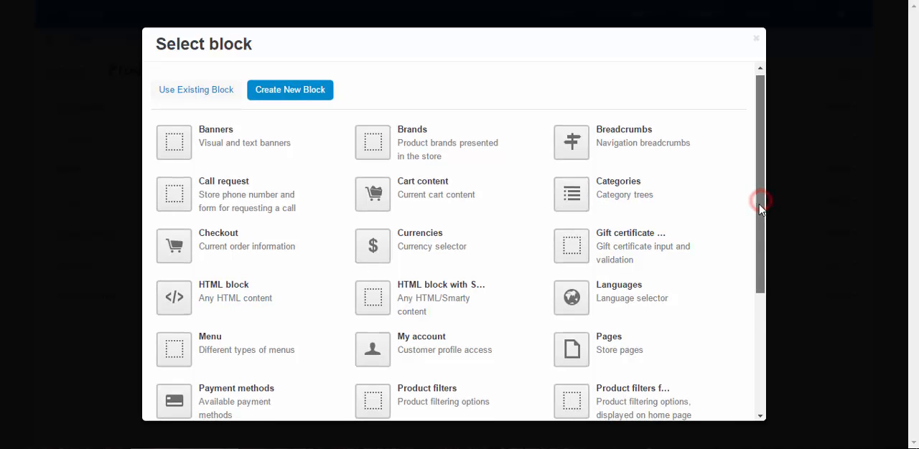
scroll("down", 3)
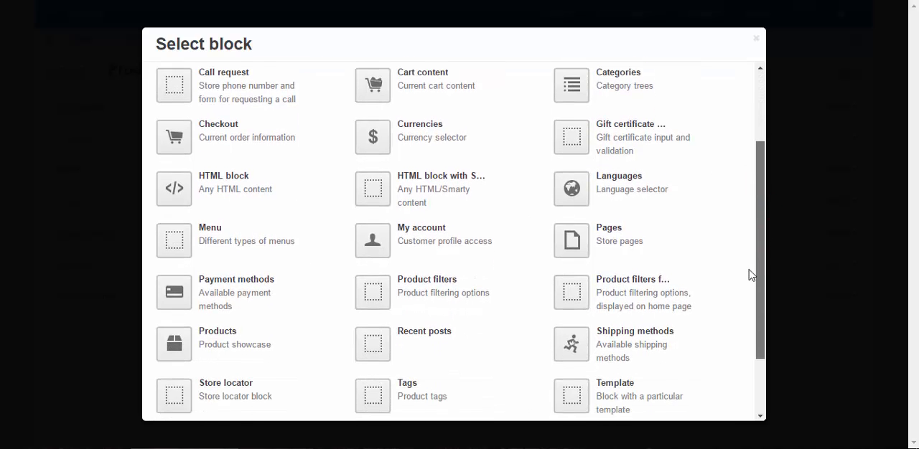
scroll("down", 3)
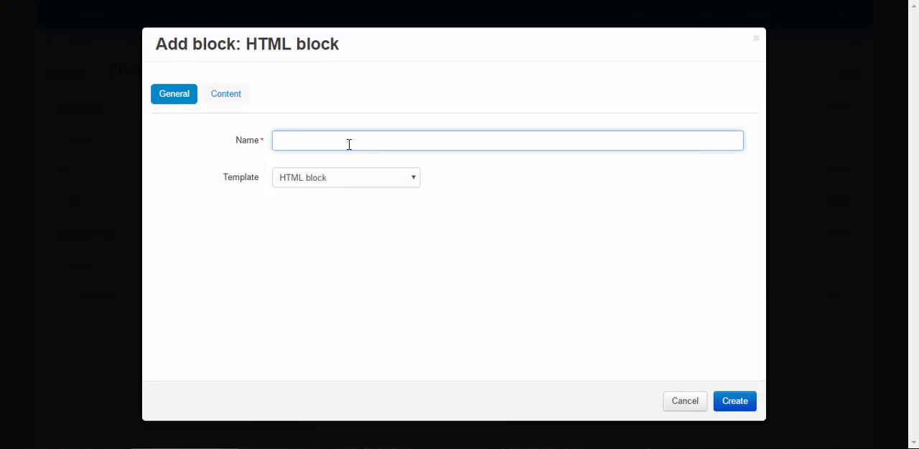
- Name the HTML block 'BH', give it content 'Test', and create the block and its Brand History tab
type("B")
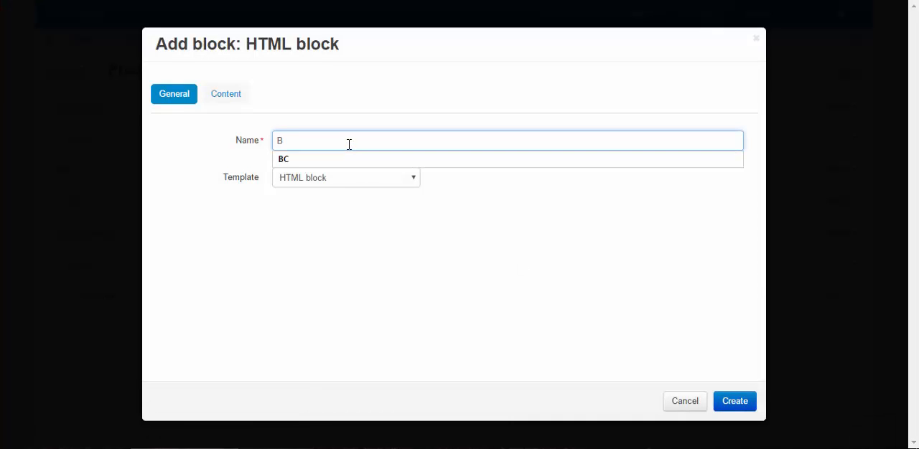
type("H")
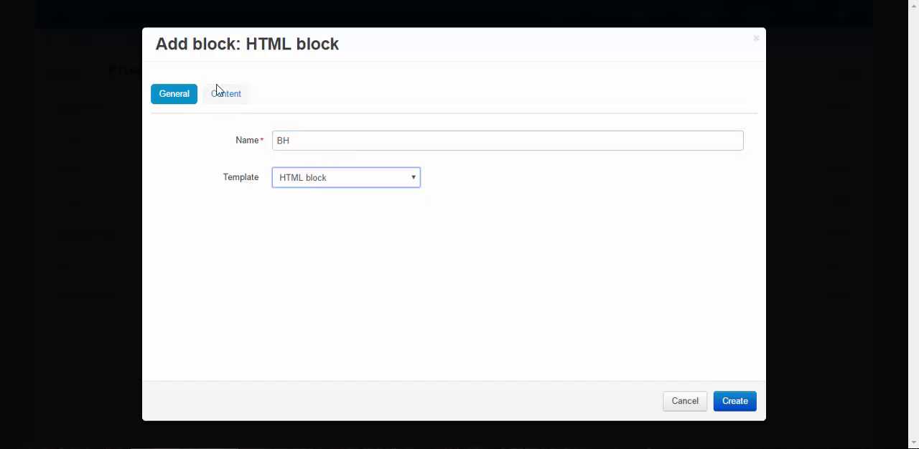
left_click(226, 93)
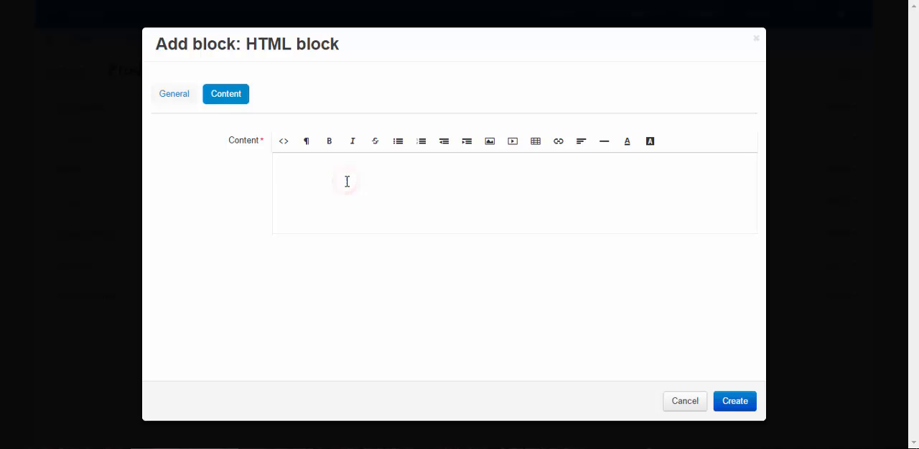
type("Test")
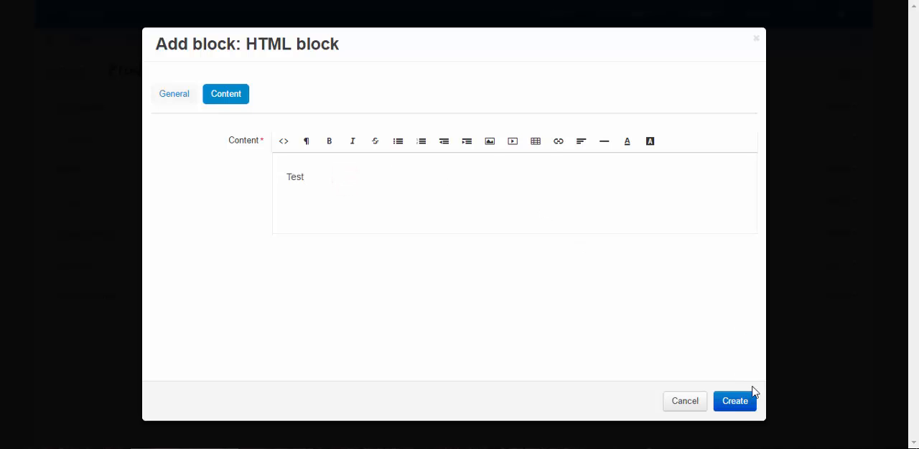
left_click(733, 402)
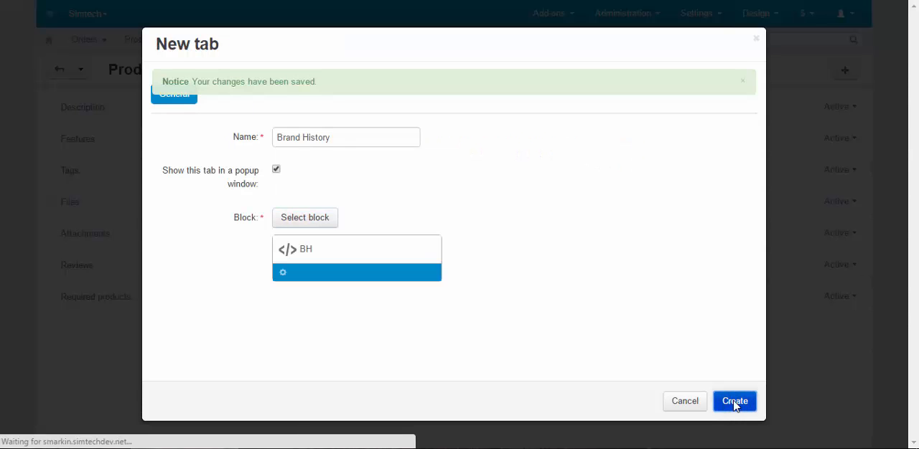
left_click(734, 402)
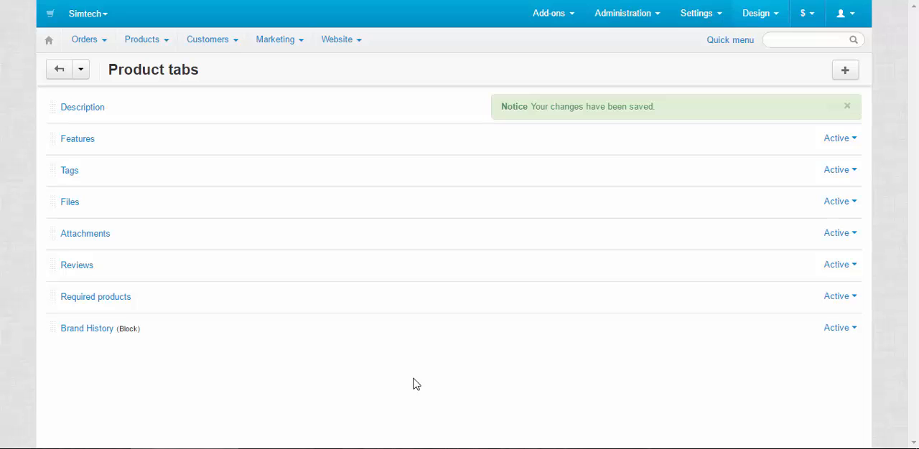
- Dismiss the saved notice and go to the D3100 + 18-55 VR Lens Kit's product tabs
left_click(847, 107)
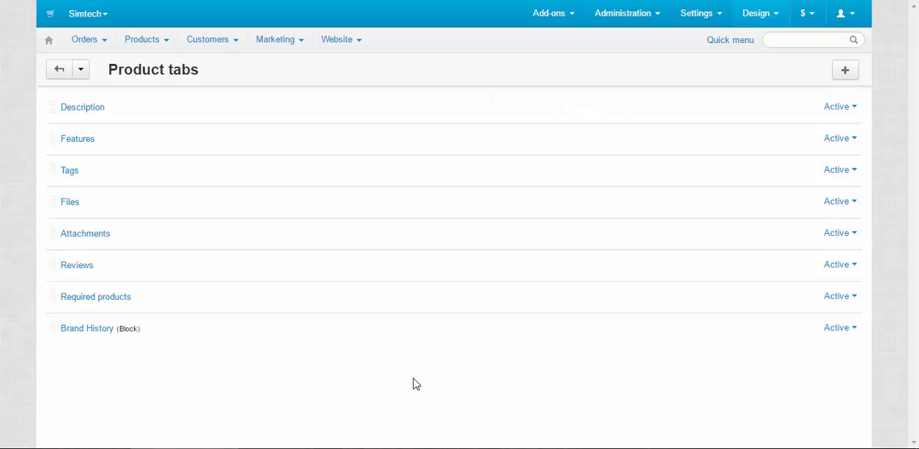
mouse_move(844, 336)
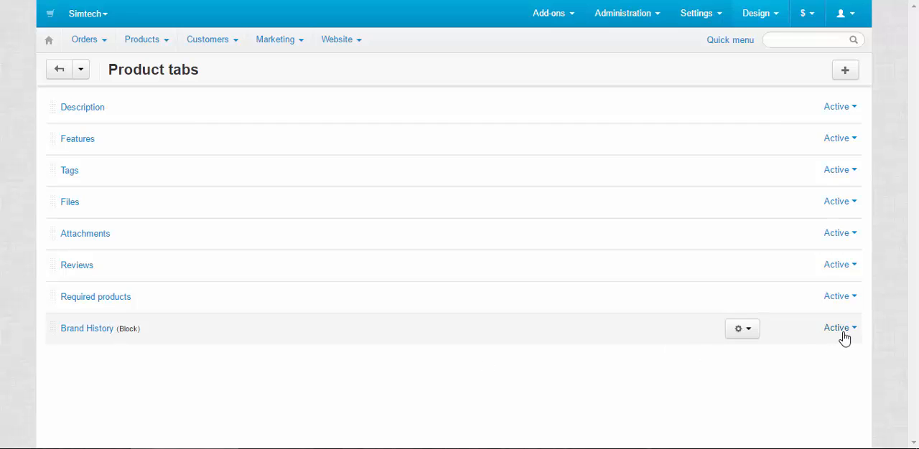
mouse_move(687, 393)
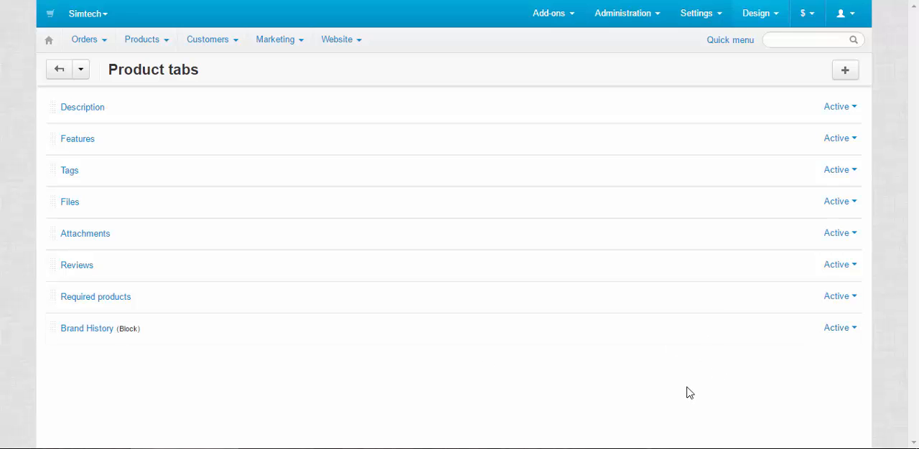
mouse_move(806, 352)
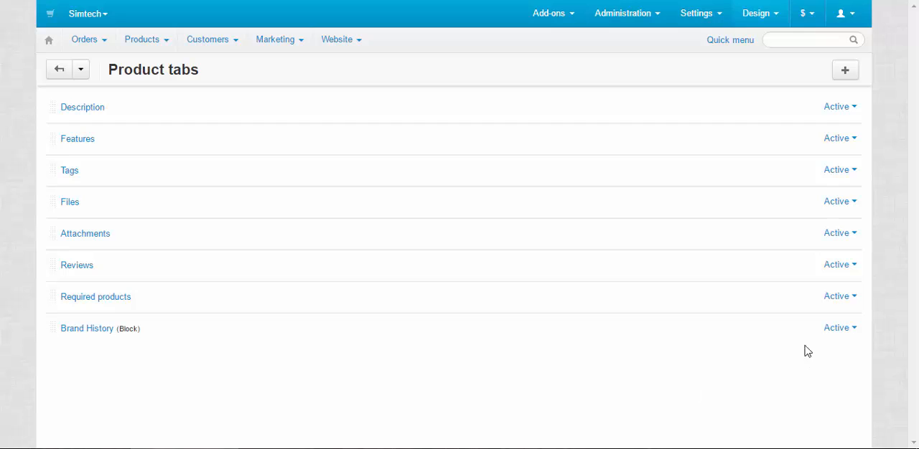
left_click(838, 327)
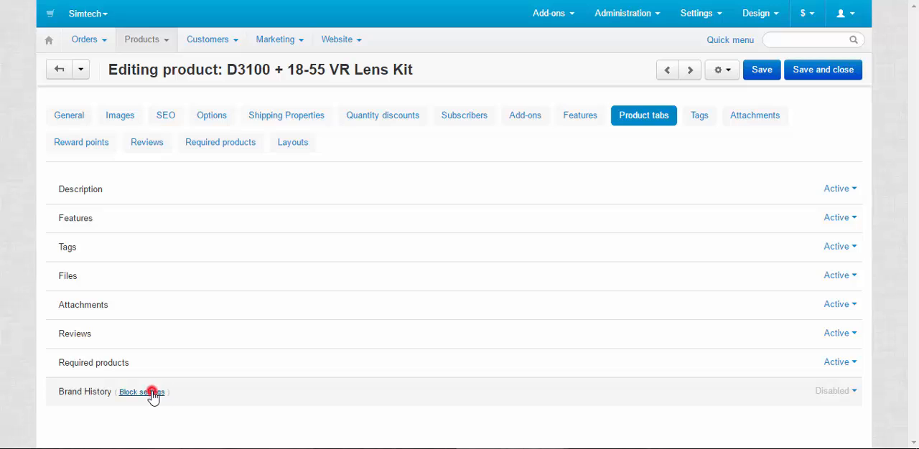
- Replace 'Test' in the BH block with the Nikon Corporation history paragraph and save the product
left_click(141, 392)
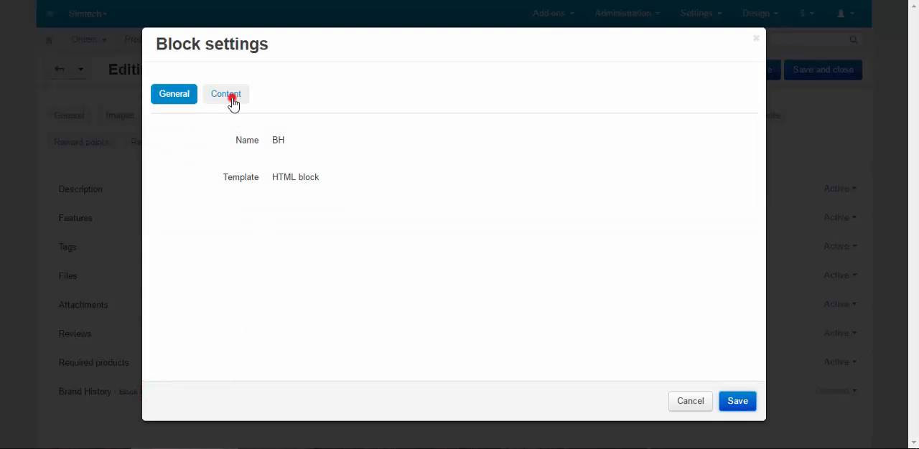
left_click(225, 95)
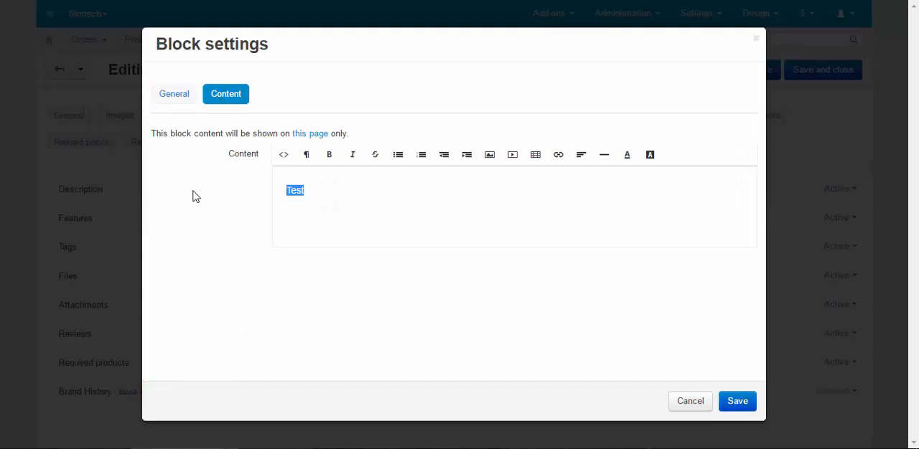
key("Delete")
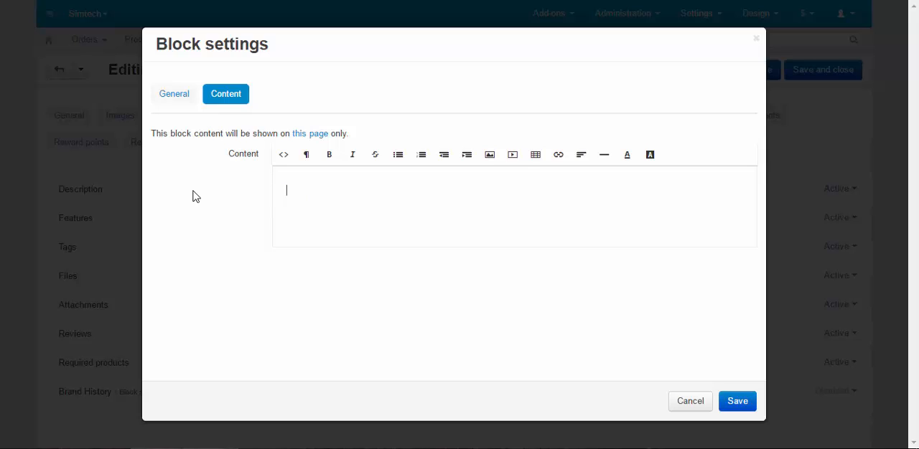
mouse_move(313, 204)
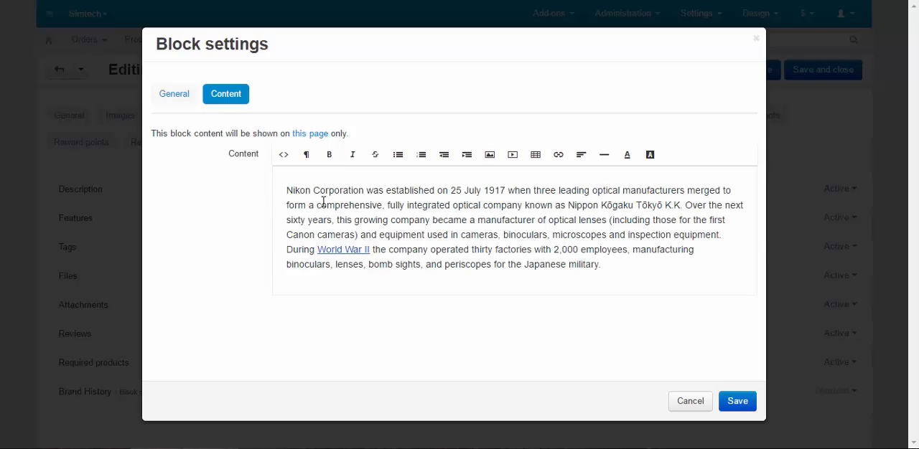
mouse_move(709, 345)
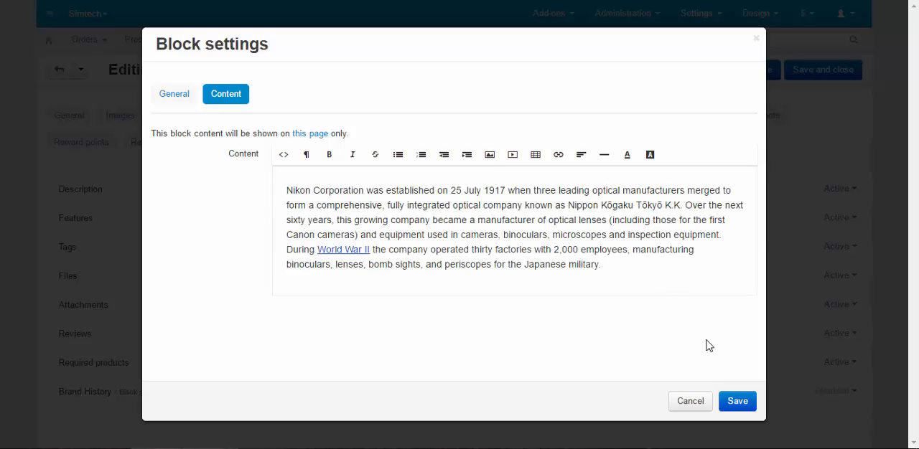
left_click(737, 402)
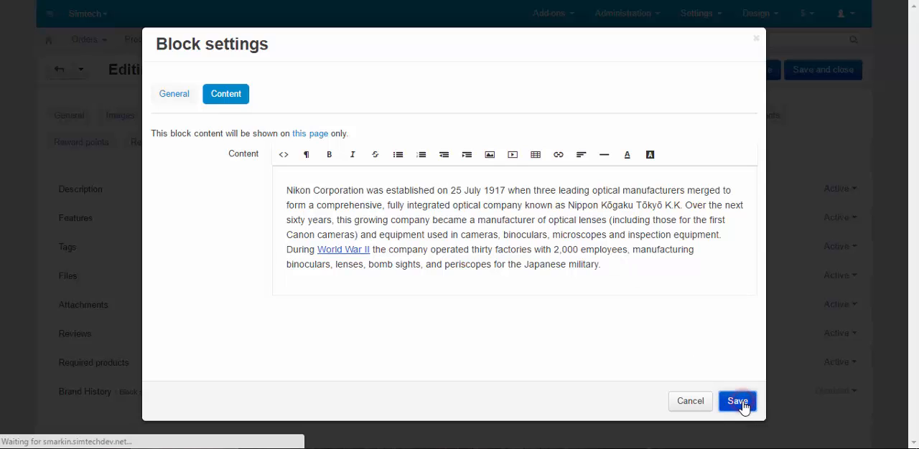
left_click(737, 401)
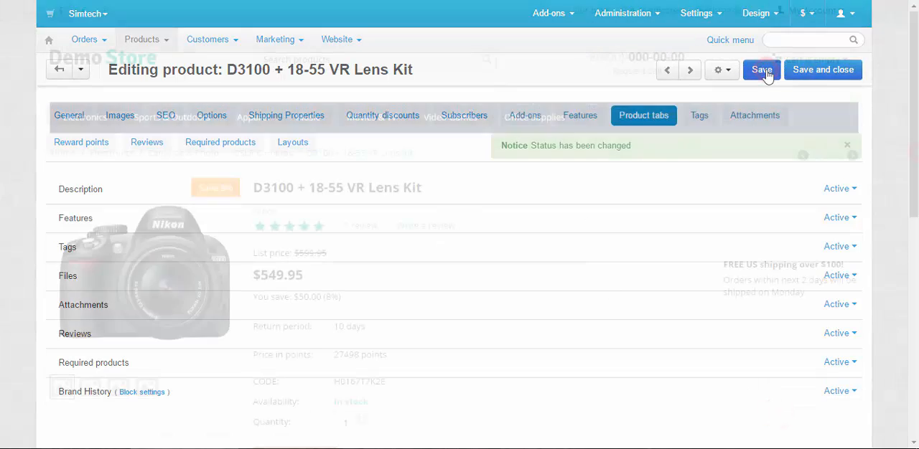
left_click(761, 69)
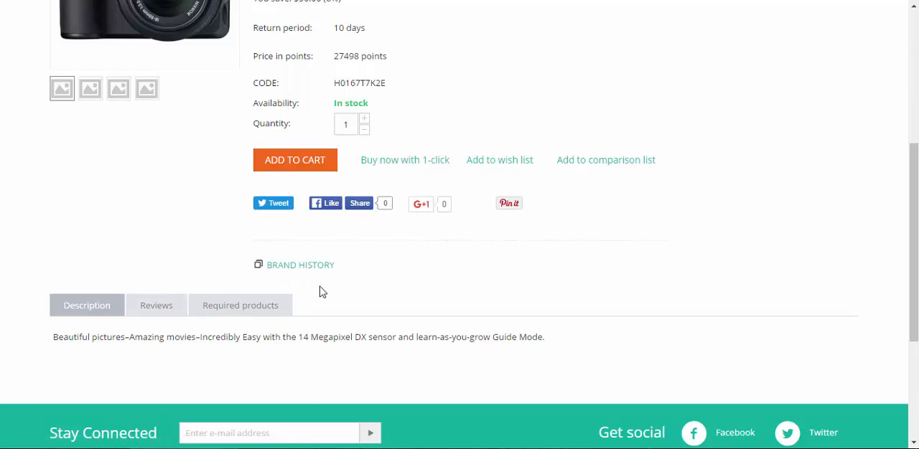
mouse_move(338, 300)
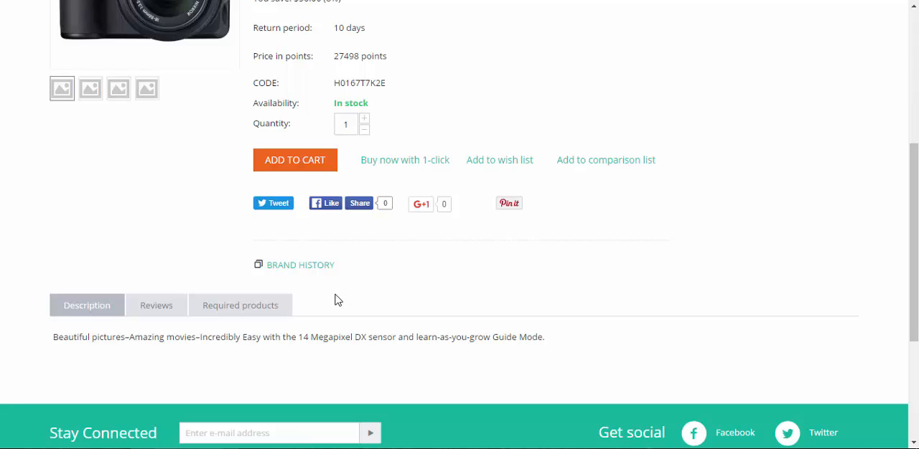
mouse_move(310, 268)
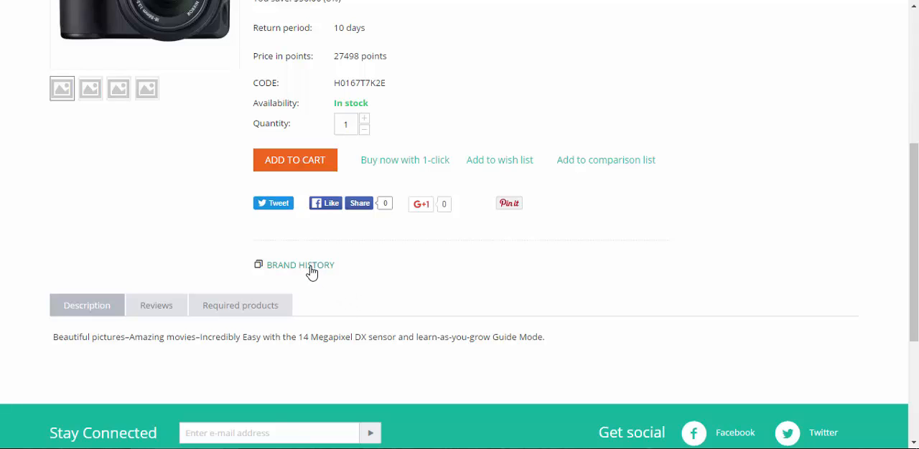
left_click(298, 266)
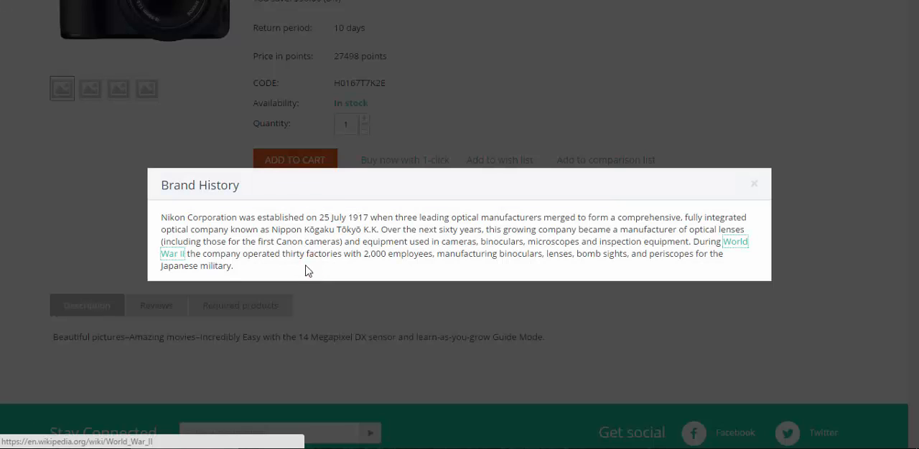
mouse_move(448, 233)
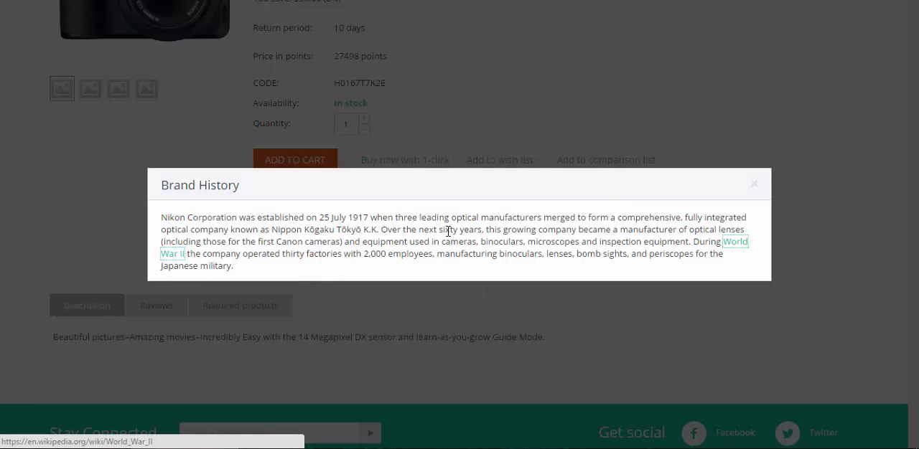
left_click(753, 184)
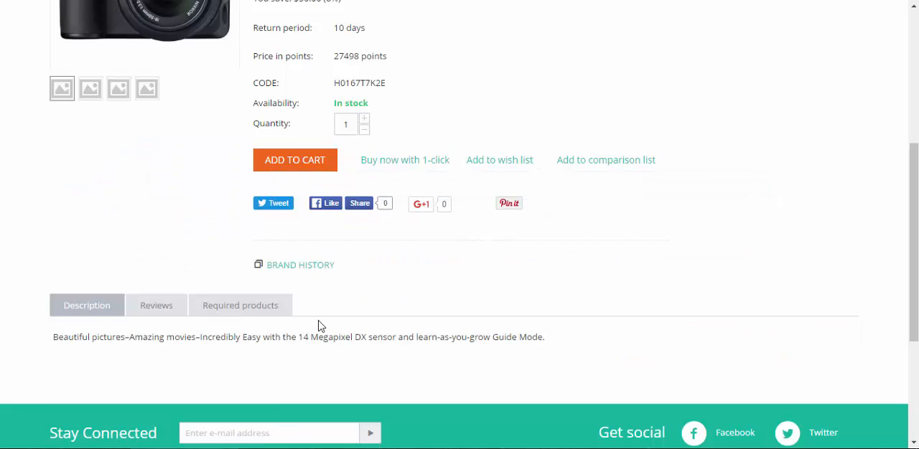
mouse_move(479, 303)
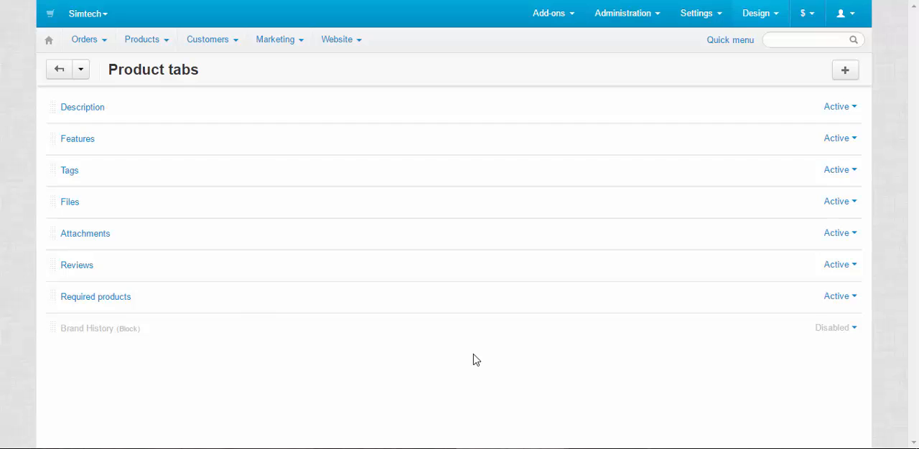
- Set Required products to Disabled and start a new Accessories tab, browsing the block types
left_click(839, 296)
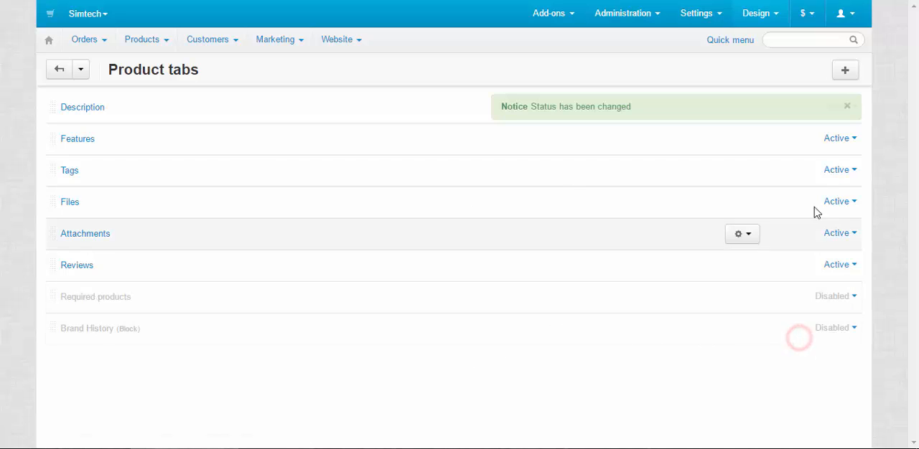
left_click(844, 69)
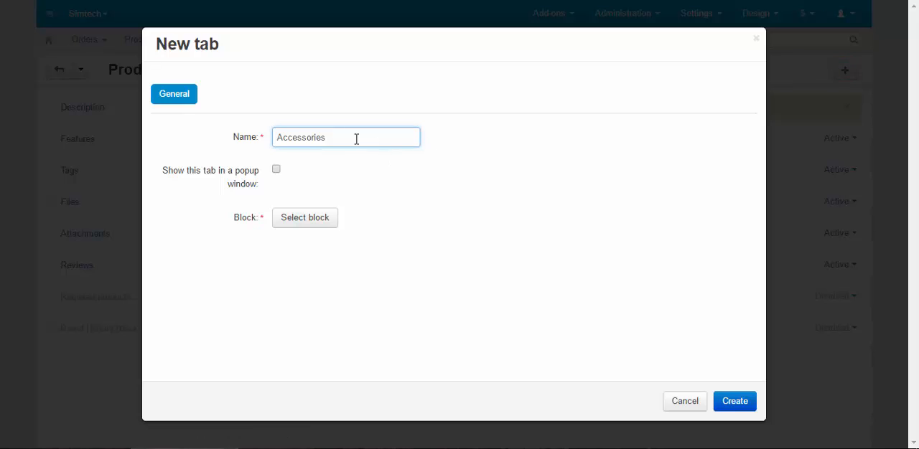
left_click(304, 218)
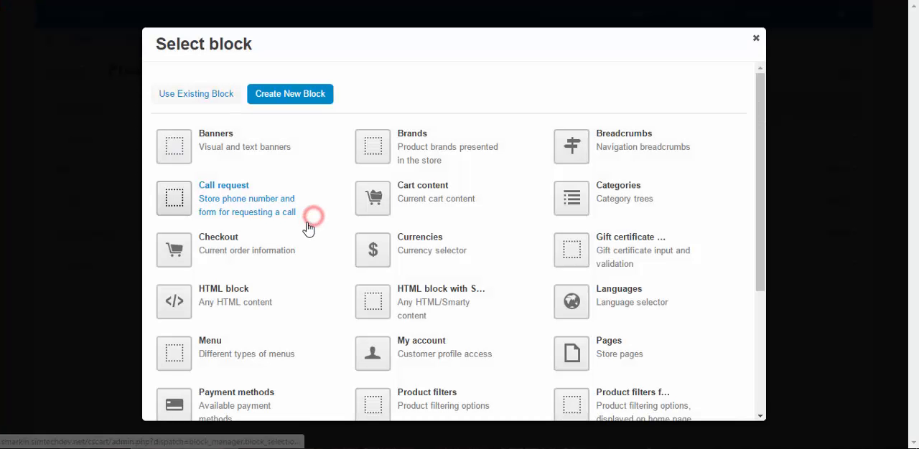
scroll("down", 3)
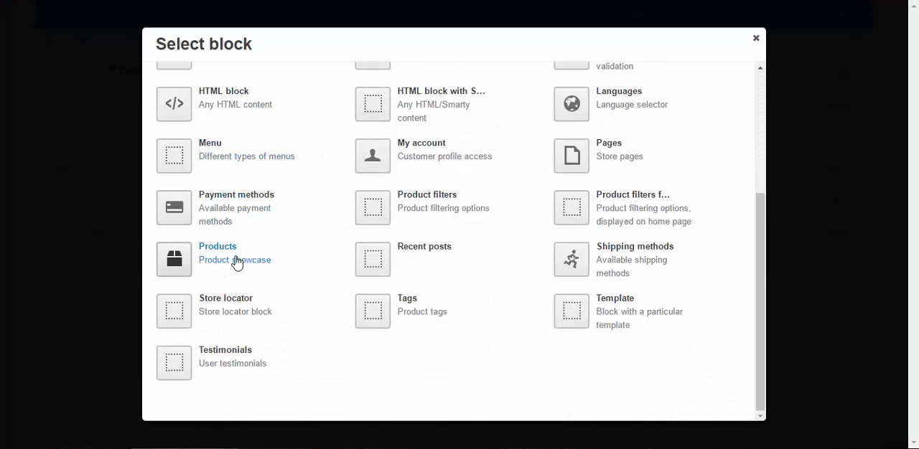
- Choose a Products block named 'AC' for the tab and go to add products to it
left_click(218, 253)
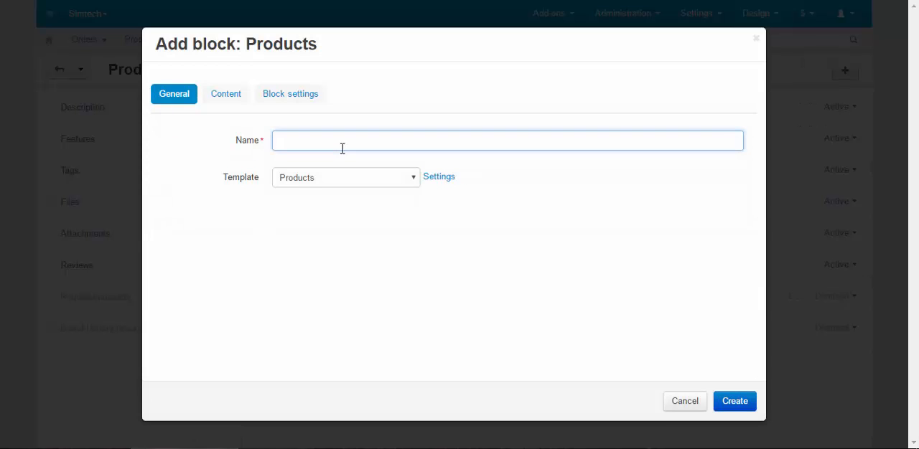
type("AC")
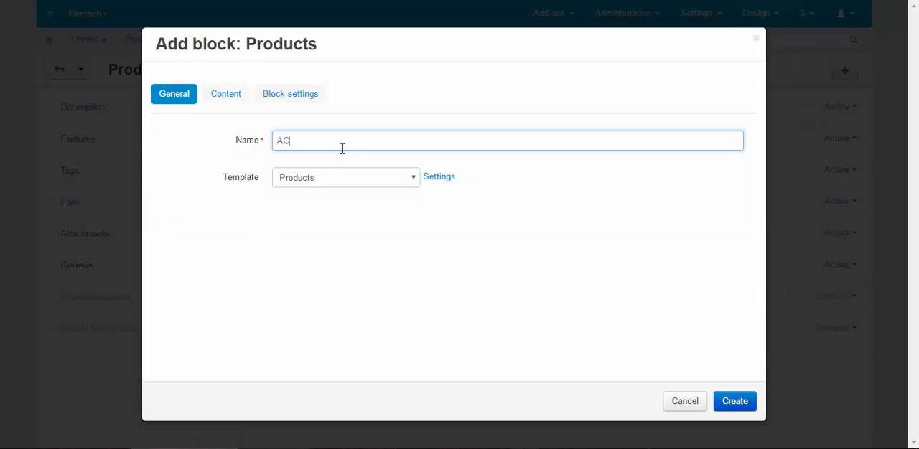
left_click(225, 93)
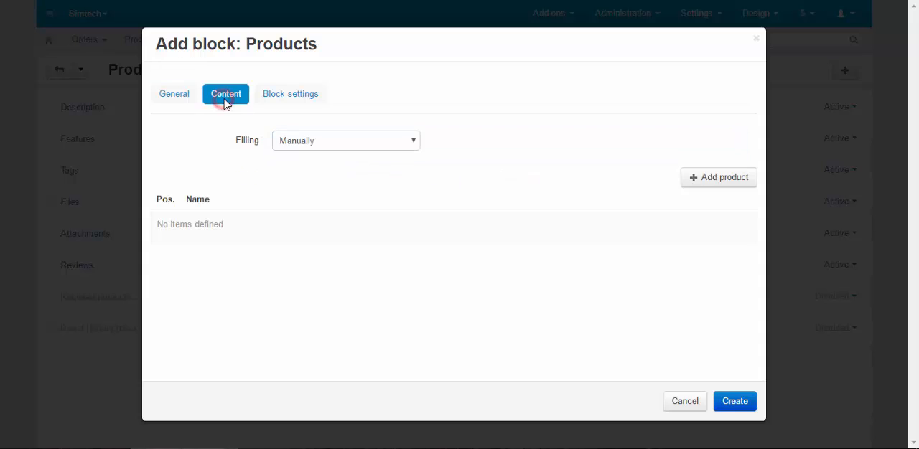
left_click(717, 178)
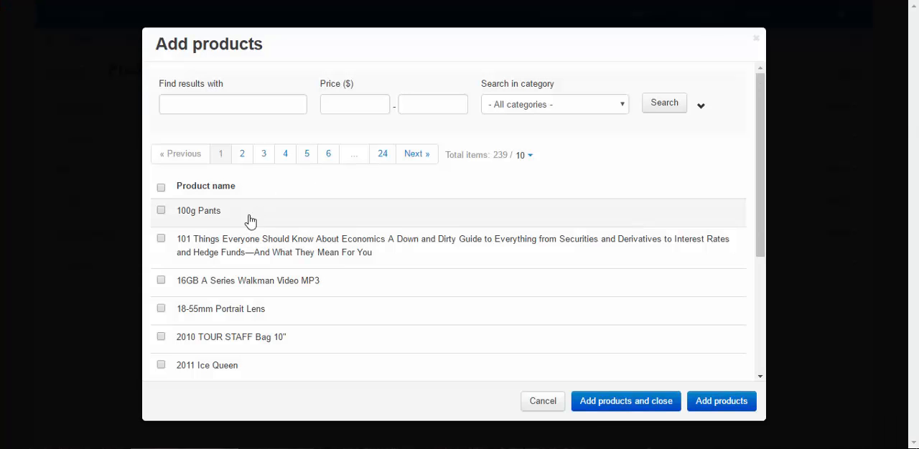
- Add the 18-55mm Portrait Lens to the block and create the Accessories tab
left_click(161, 309)
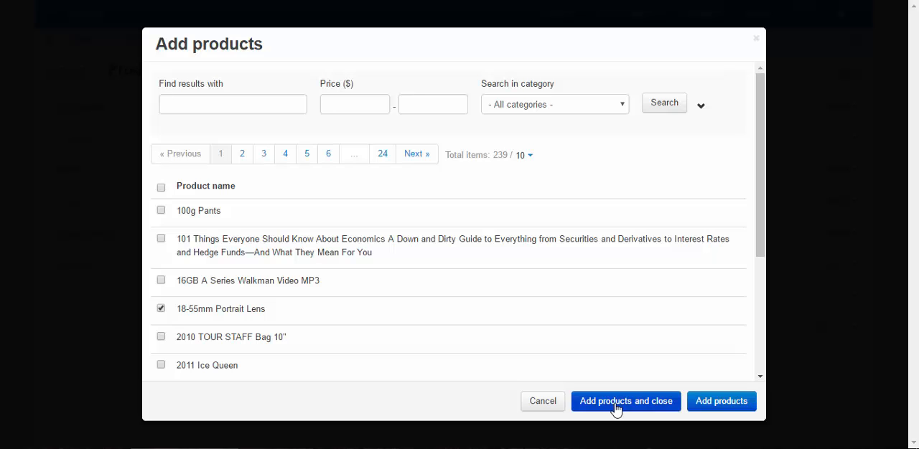
left_click(626, 402)
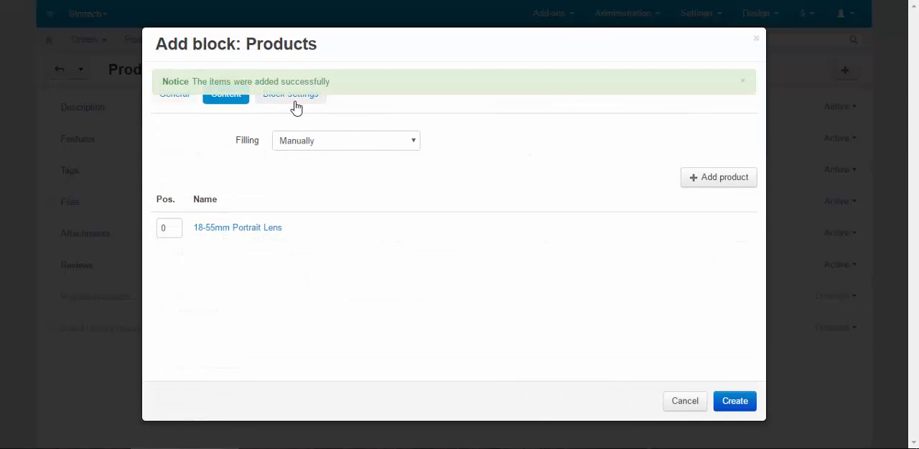
left_click(290, 95)
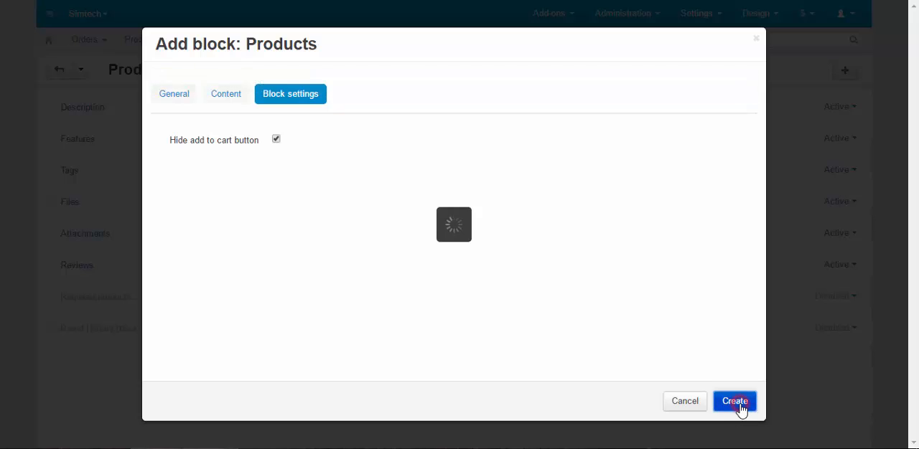
left_click(734, 400)
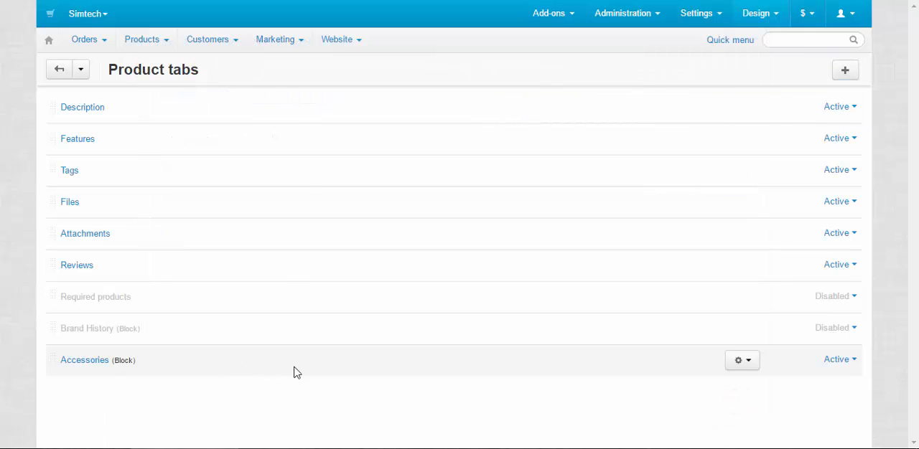
mouse_move(835, 359)
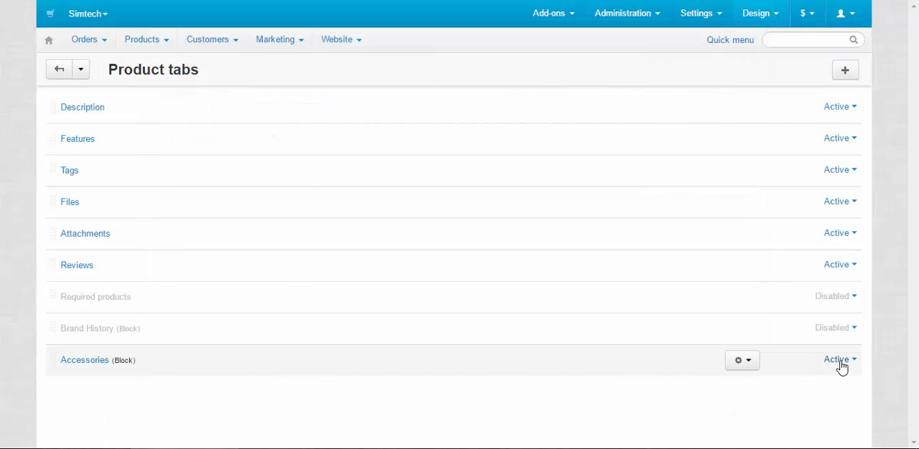
- Disable Accessories globally, set it Active for the D3100 kit, and save the product
left_click(838, 359)
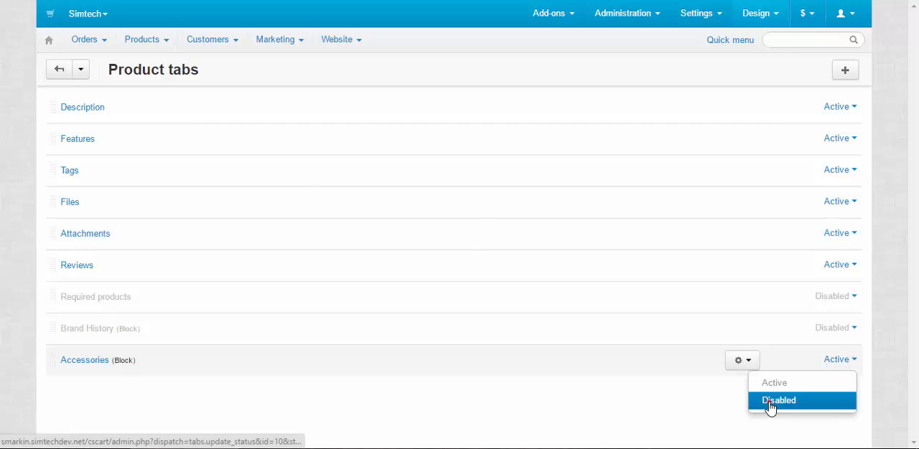
left_click(778, 401)
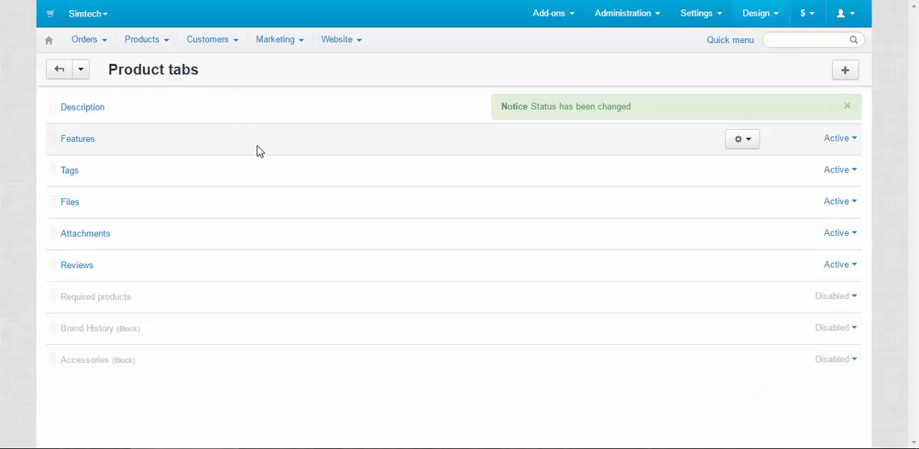
left_click(847, 106)
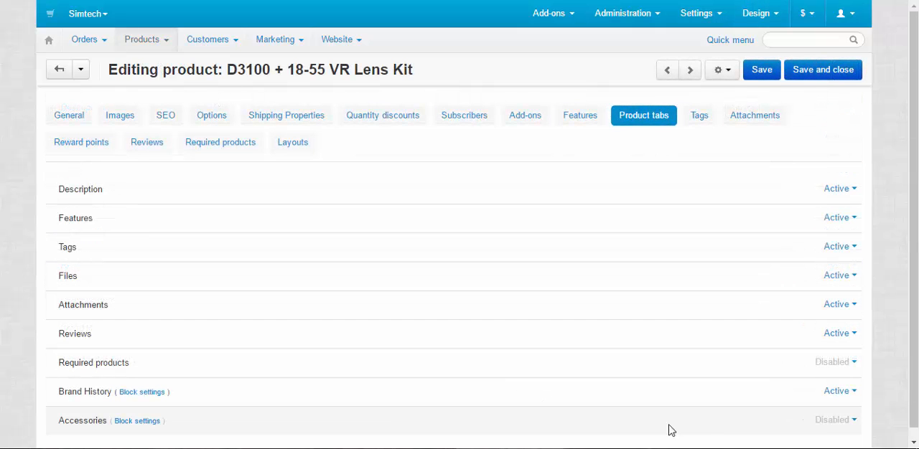
left_click(836, 419)
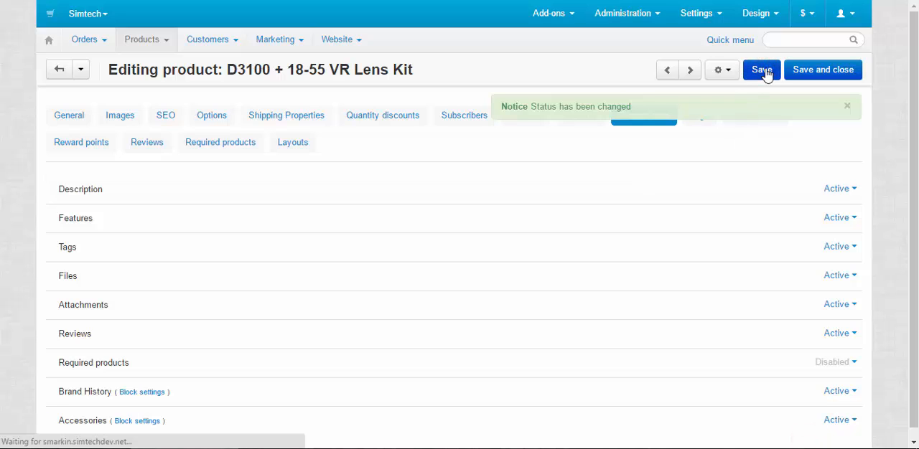
left_click(760, 69)
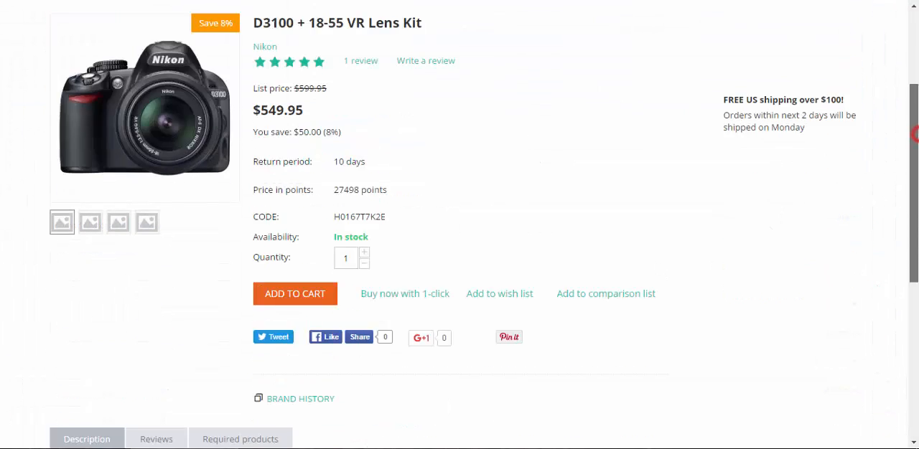
- Show the storefront Accessories tab listing the 18-55mm Portrait Lens at $199.99
scroll("down", 3)
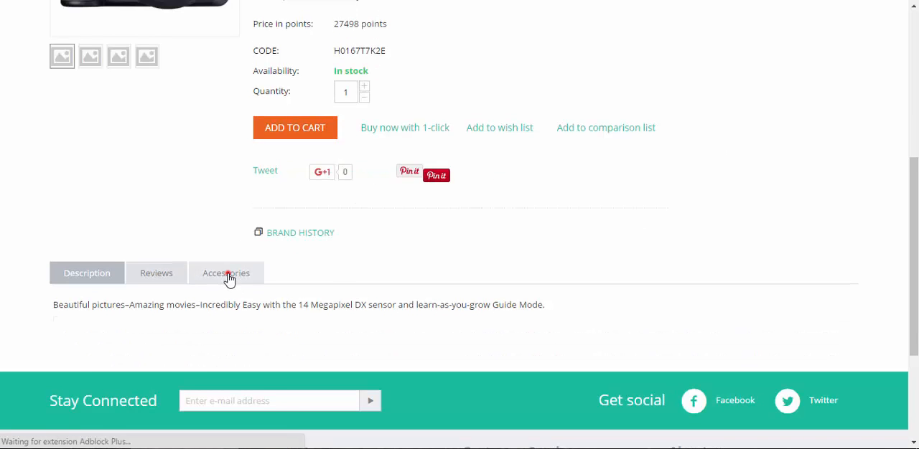
left_click(227, 273)
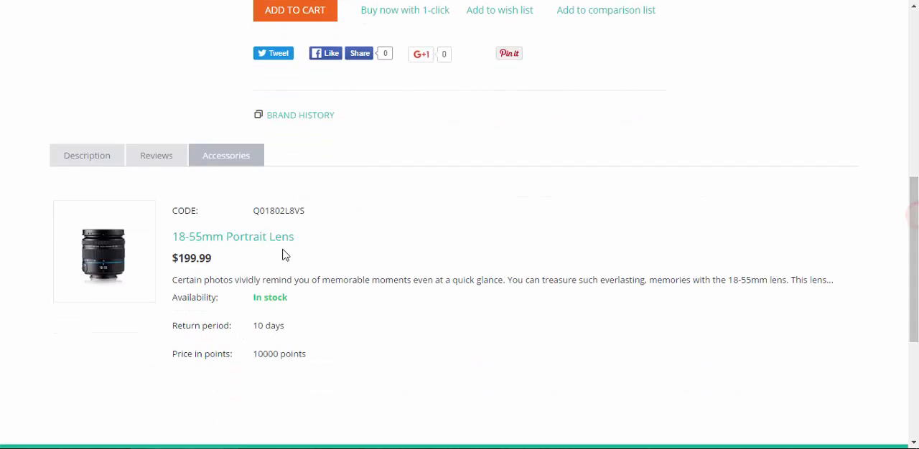
scroll("down", 3)
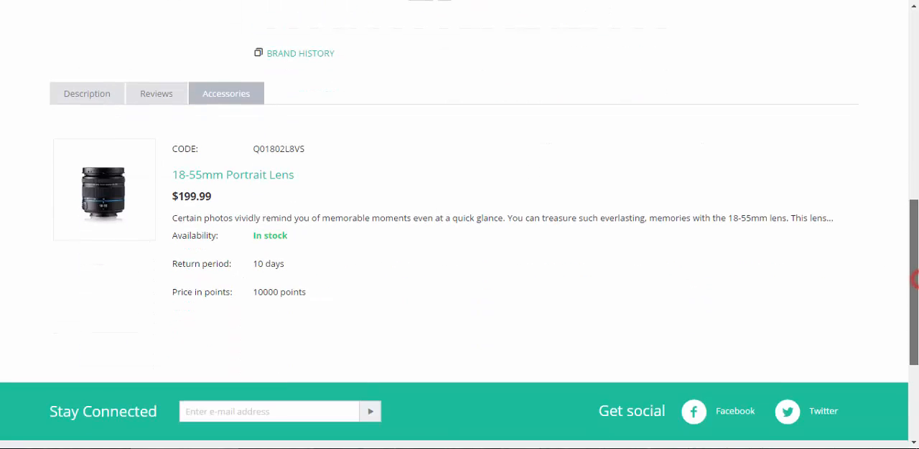
scroll("up", 3)
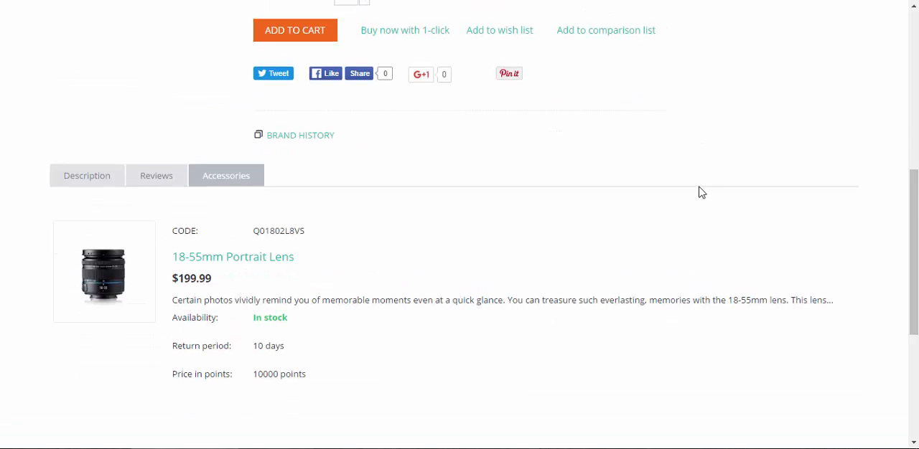